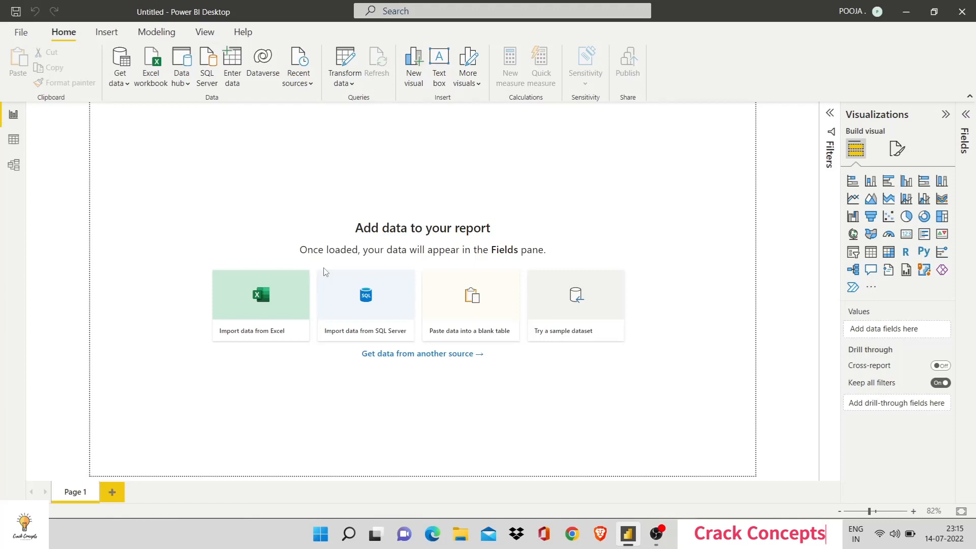
{"action": "mouse_move", "coordinate": [329, 268]}
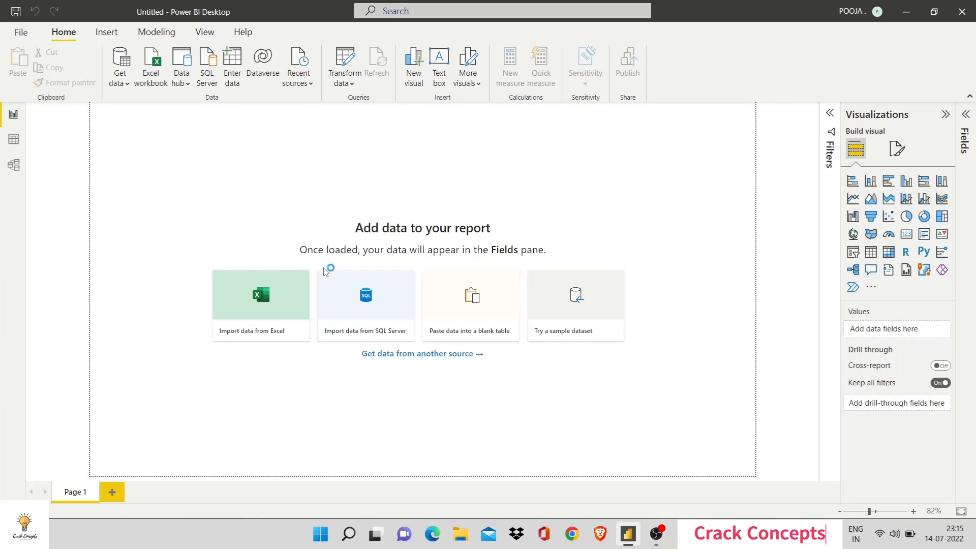
{"action": "mouse_move", "coordinate": [325, 272]}
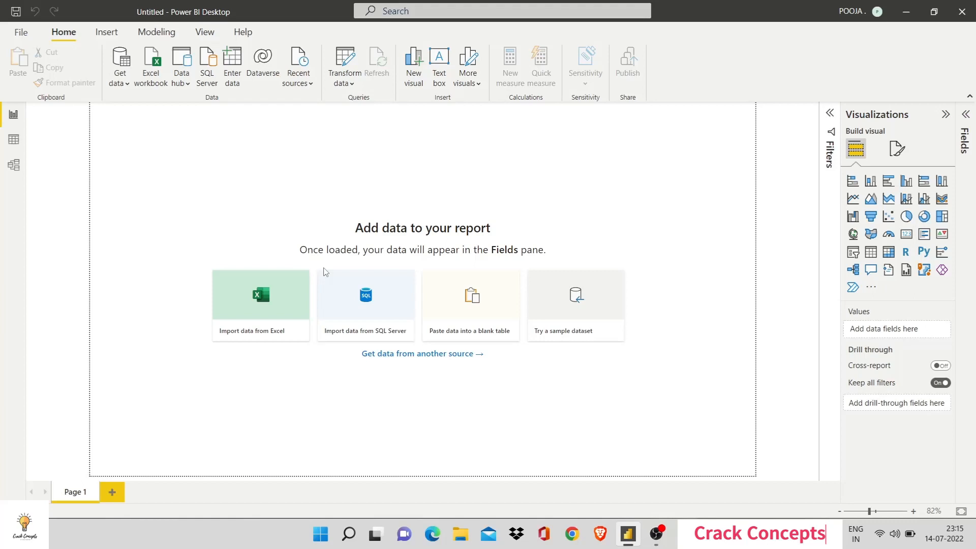
{"action": "mouse_move", "coordinate": [640, 169]}
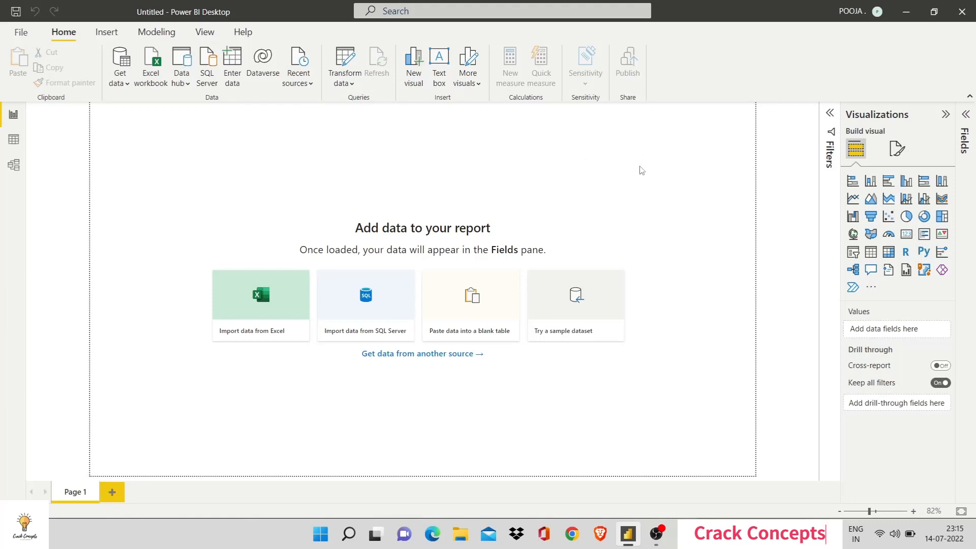
{"action": "mouse_move", "coordinate": [443, 227]}
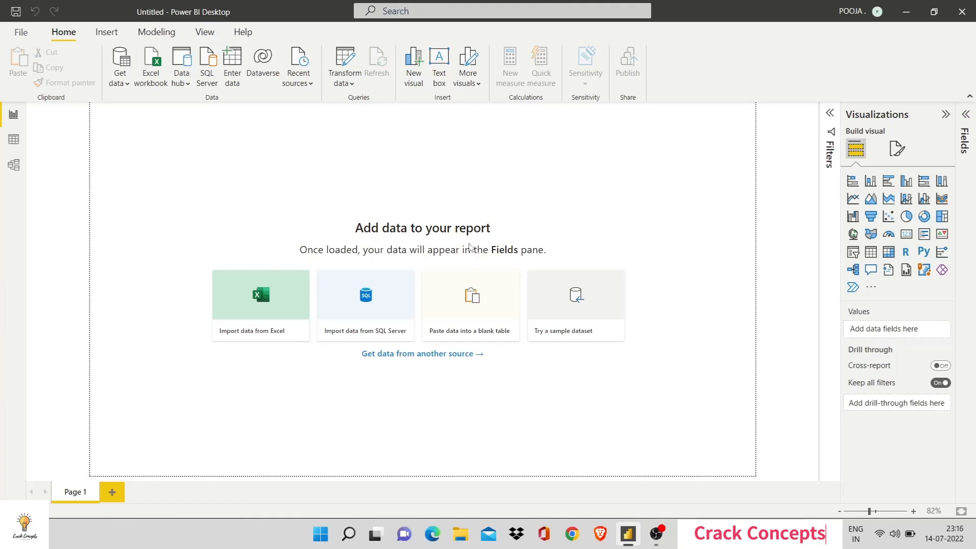
{"action": "mouse_move", "coordinate": [281, 308]}
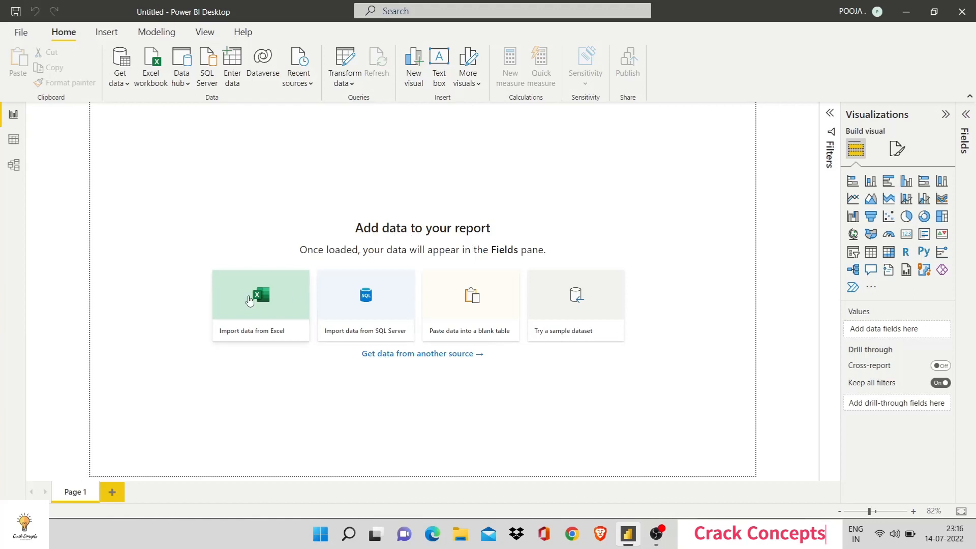
Import dataset.xlsx from Excel so the Navigator lists its Churn-Dataset sheet.
{"action": "left_click", "coordinate": [260, 295]}
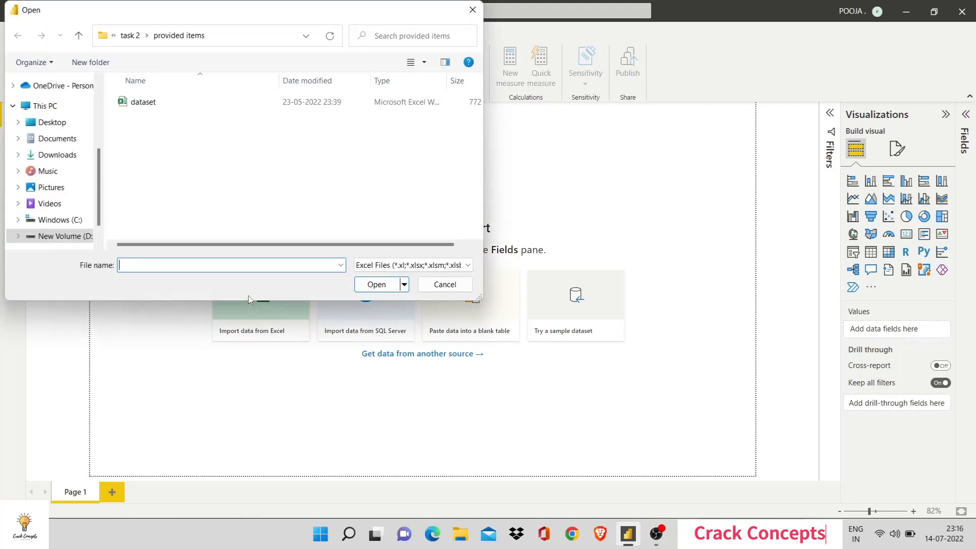
{"action": "left_click", "coordinate": [143, 102]}
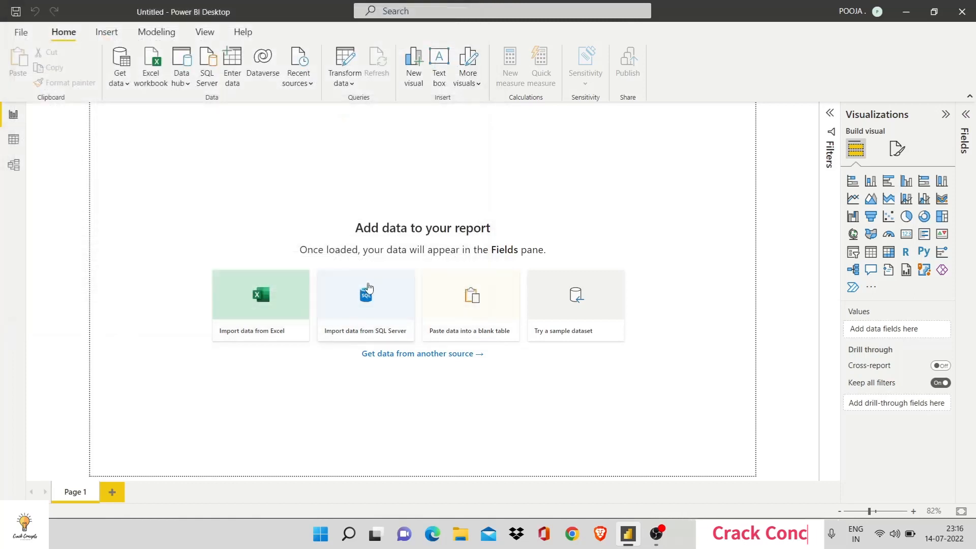
{"action": "left_click", "coordinate": [261, 294]}
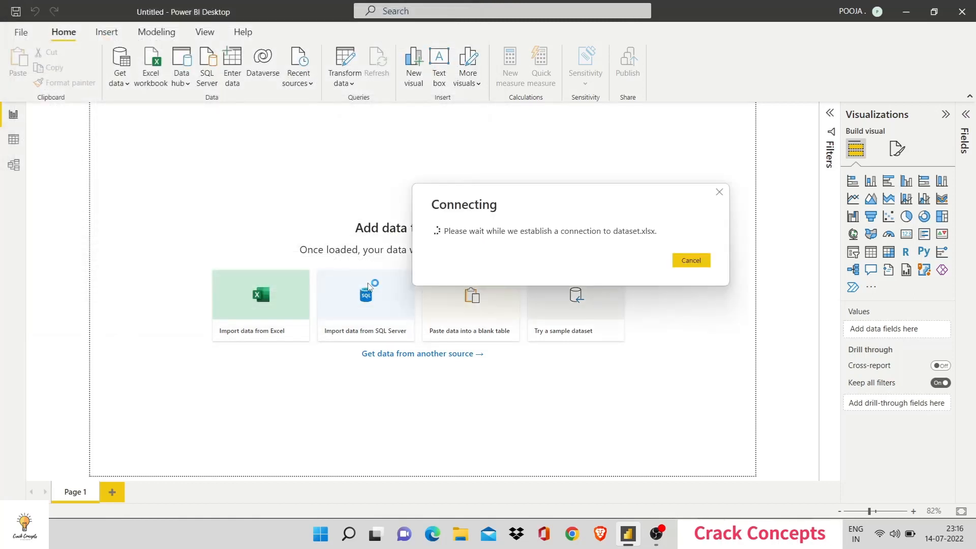
{"action": "left_click", "coordinate": [691, 261]}
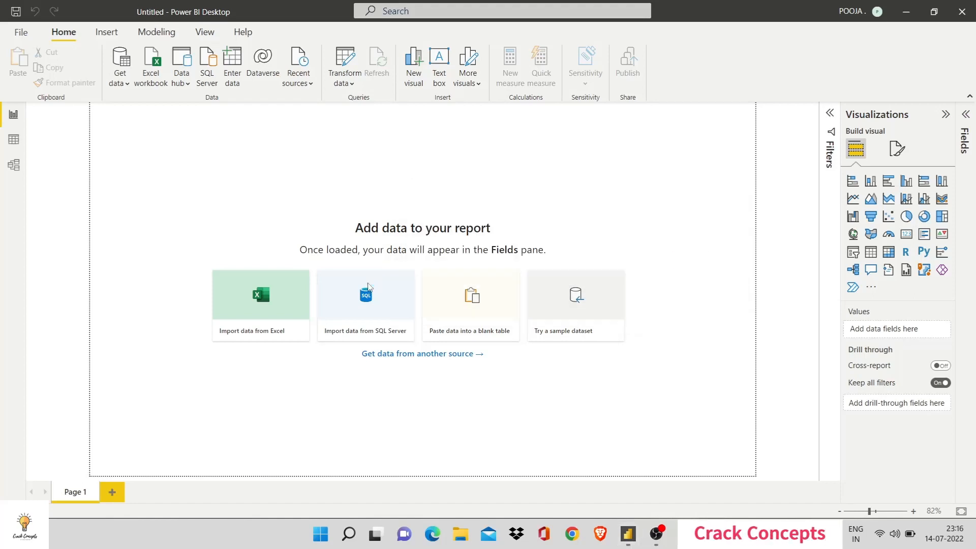
{"action": "left_click", "coordinate": [260, 294]}
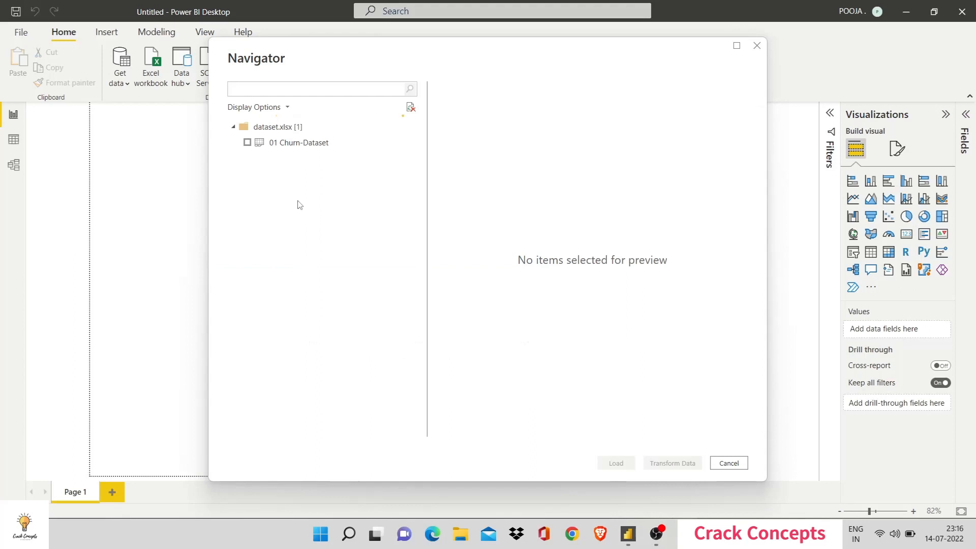
Tick and preview the 01 Churn-Dataset table, then load it into the report.
{"action": "left_click", "coordinate": [321, 88]}
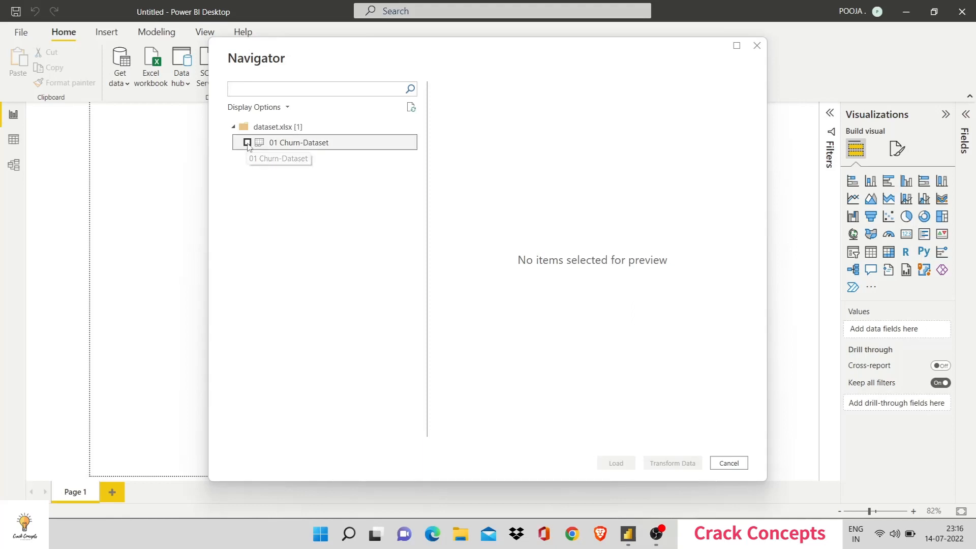
{"action": "left_click", "coordinate": [247, 142]}
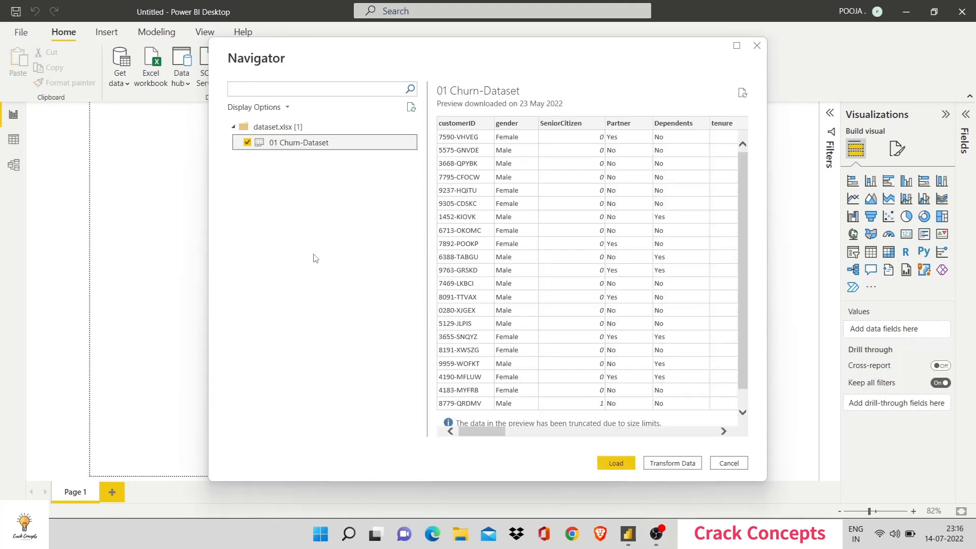
{"action": "mouse_move", "coordinate": [265, 196]}
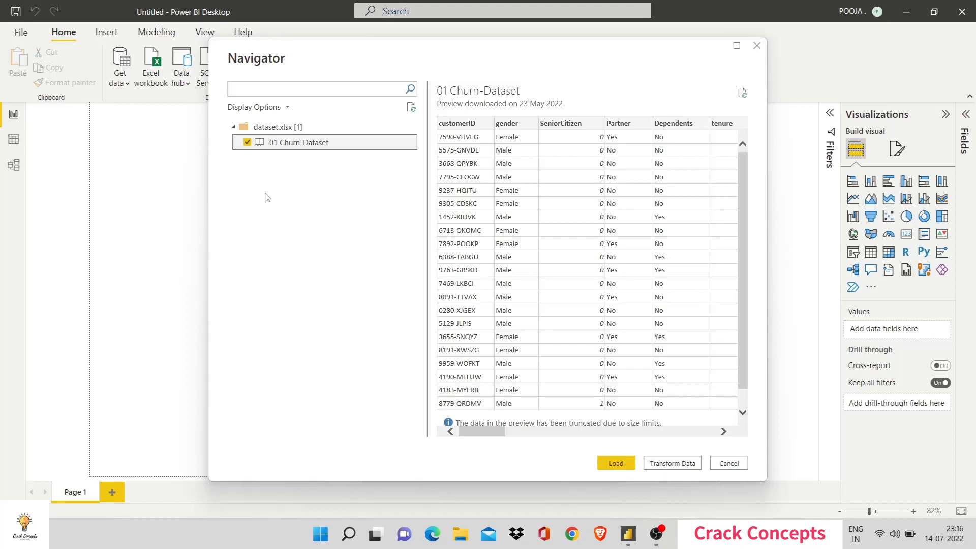
{"action": "mouse_move", "coordinate": [235, 214]}
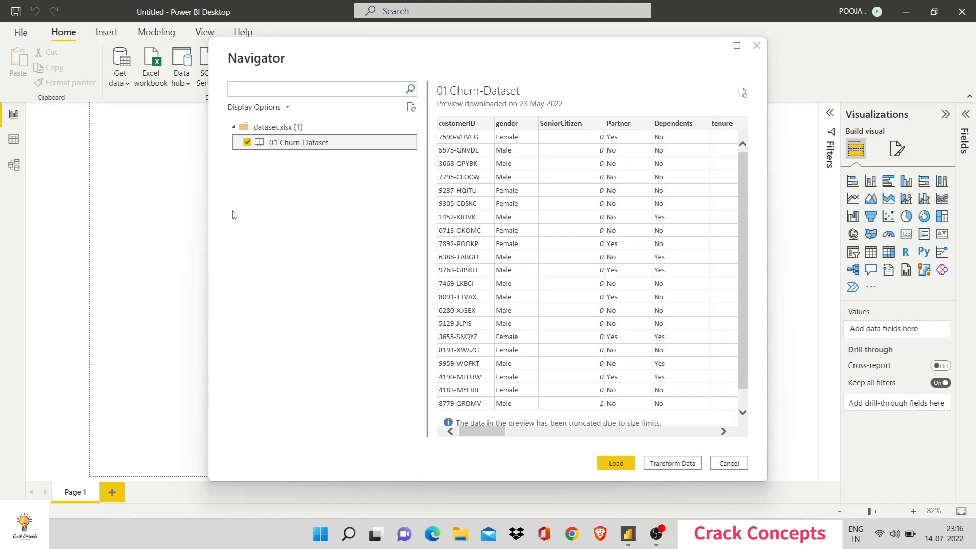
{"action": "mouse_move", "coordinate": [613, 465]}
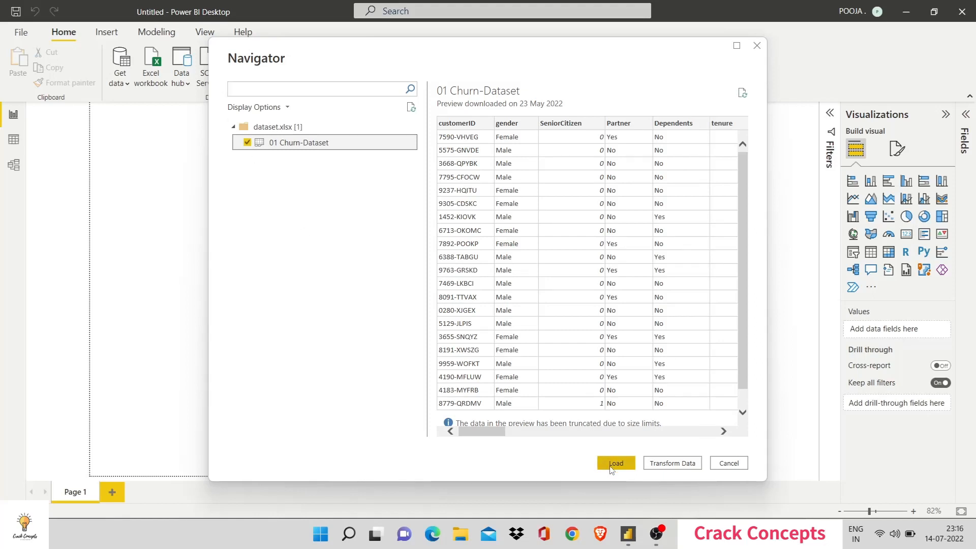
{"action": "left_click", "coordinate": [615, 462]}
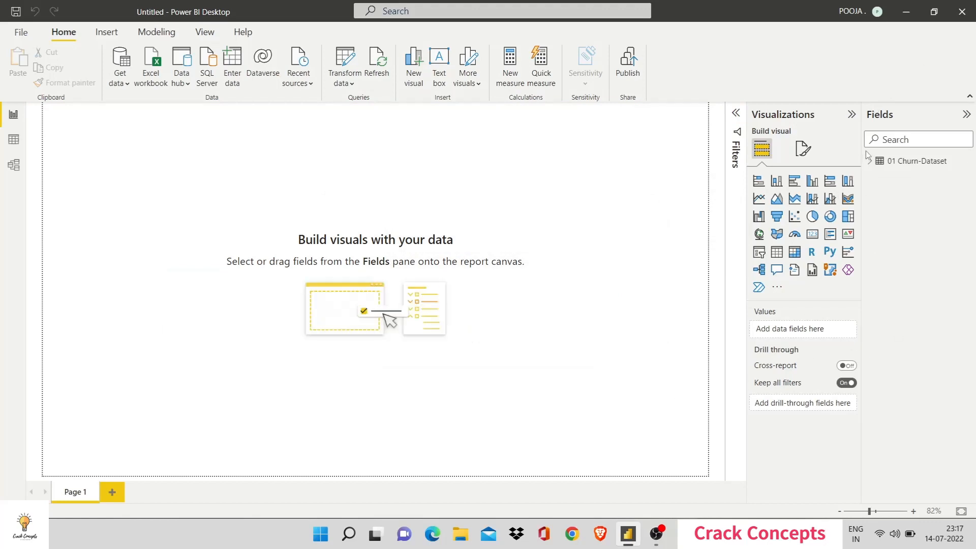
Expand 01 Churn-Dataset in the Fields pane and delete it from the model.
{"action": "left_click", "coordinate": [868, 161]}
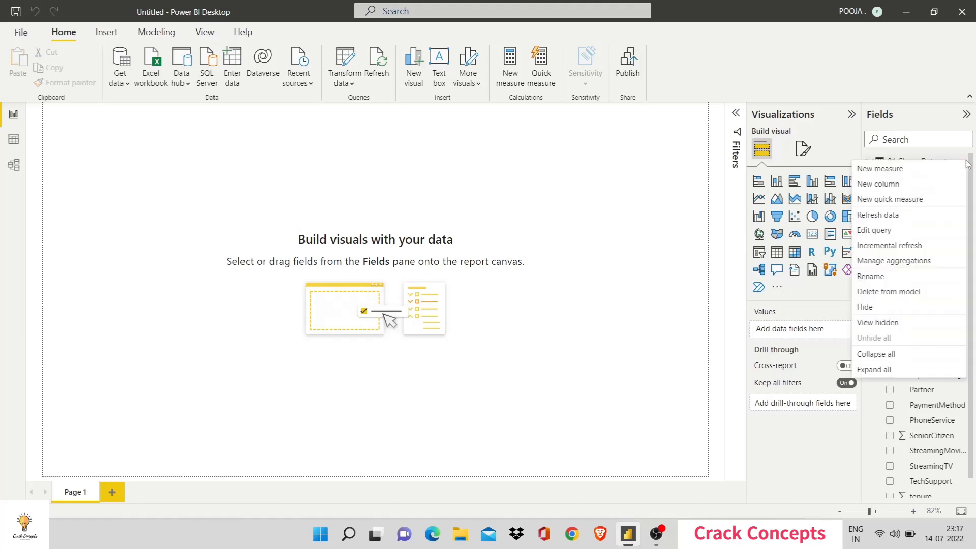
{"action": "mouse_move", "coordinate": [883, 307]}
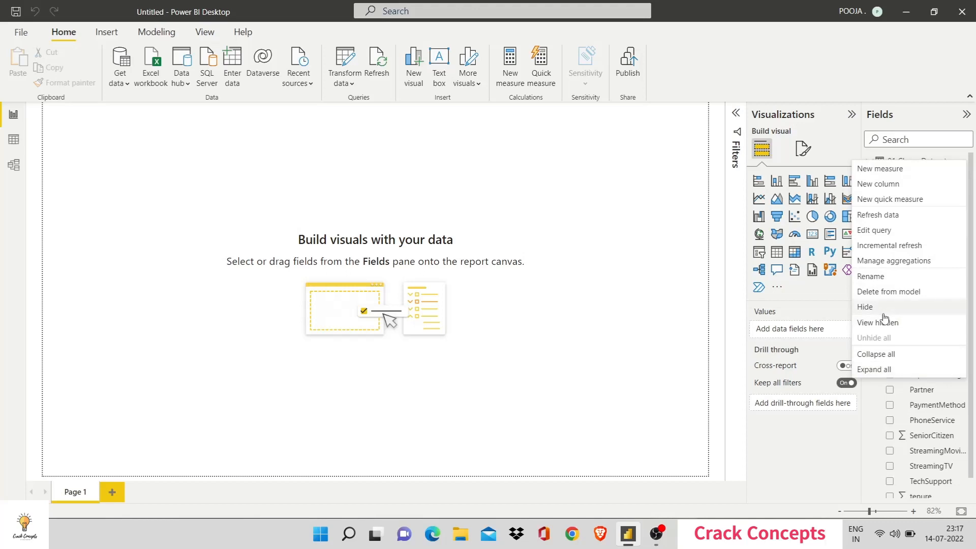
{"action": "left_click", "coordinate": [889, 291]}
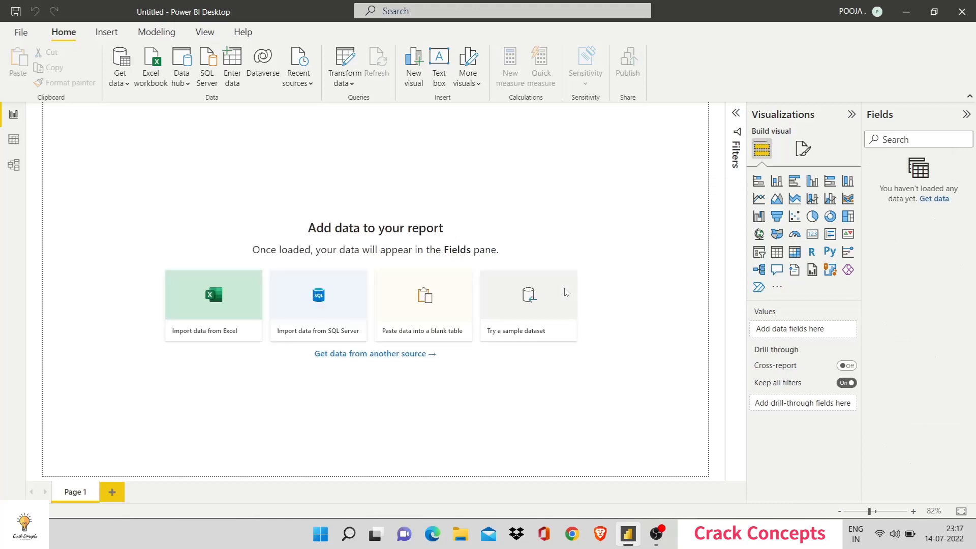
{"action": "mouse_move", "coordinate": [375, 256]}
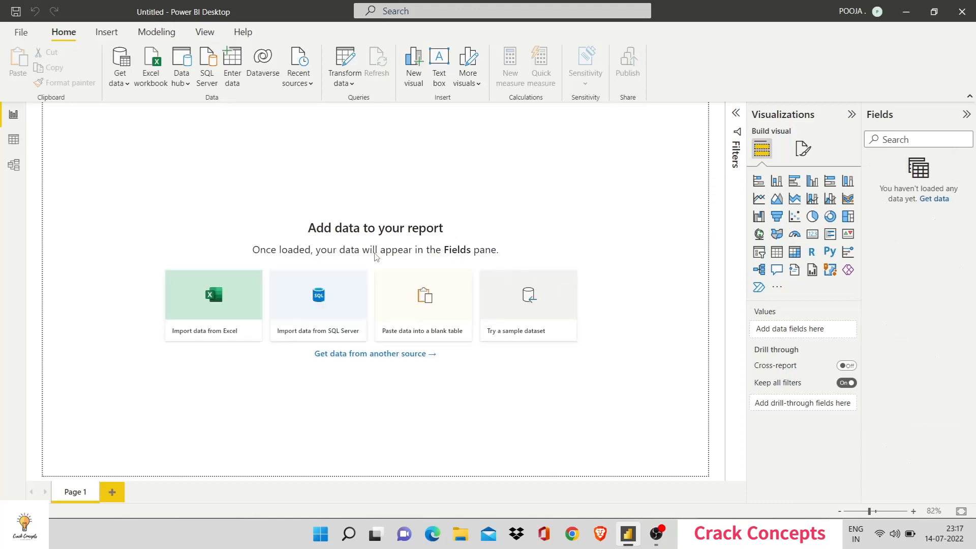
{"action": "mouse_move", "coordinate": [538, 307]}
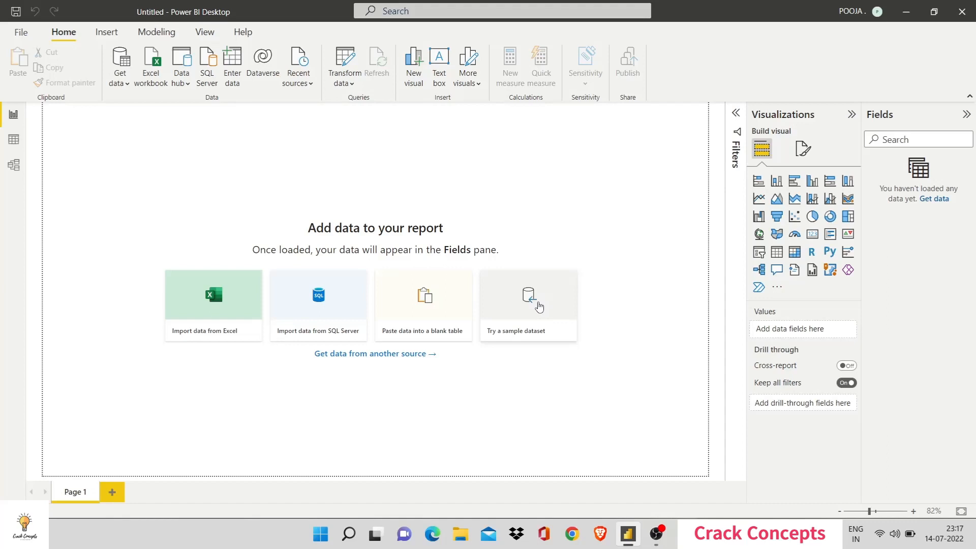
Load the Financial Sample dataset so the Navigator lists financials and Sheet1.
{"action": "left_click", "coordinate": [527, 305]}
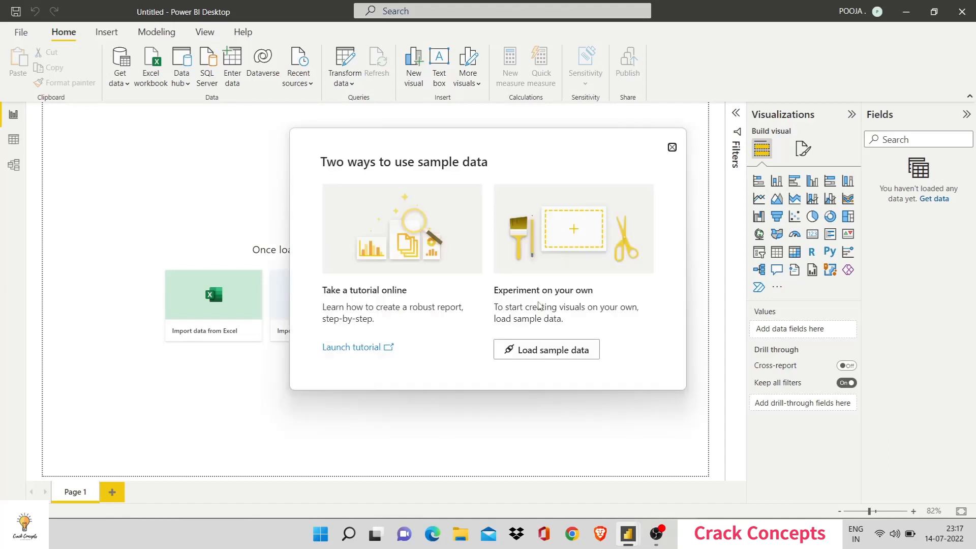
{"action": "mouse_move", "coordinate": [560, 369]}
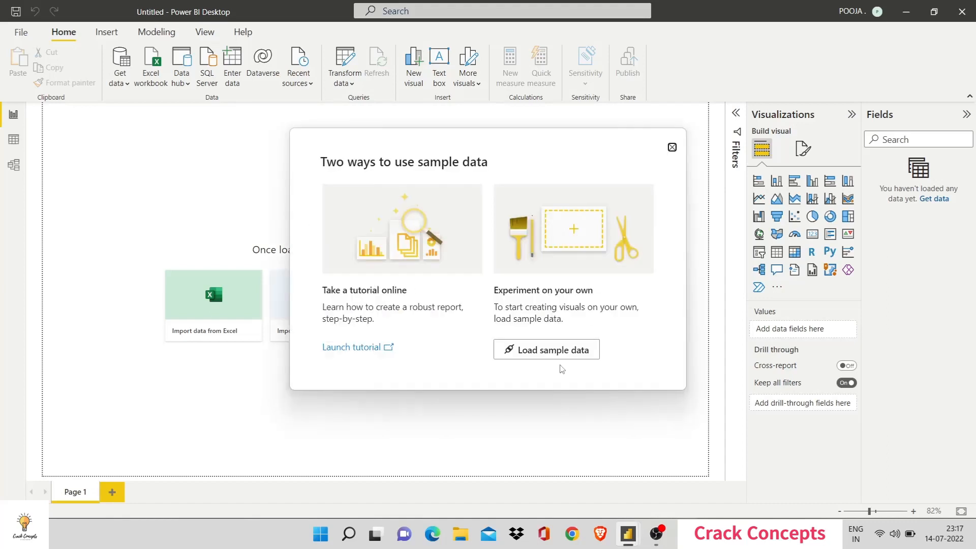
{"action": "left_click", "coordinate": [671, 147]}
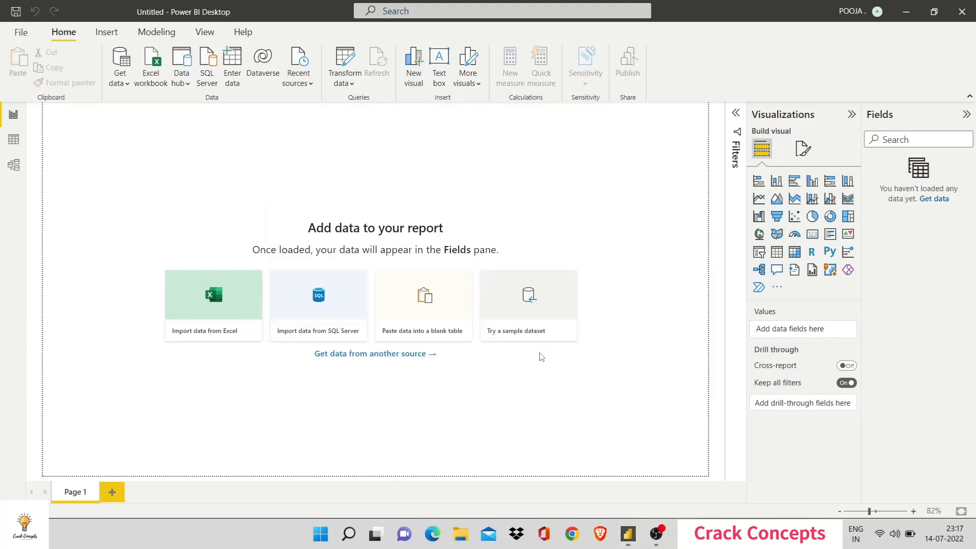
{"action": "left_click", "coordinate": [213, 305]}
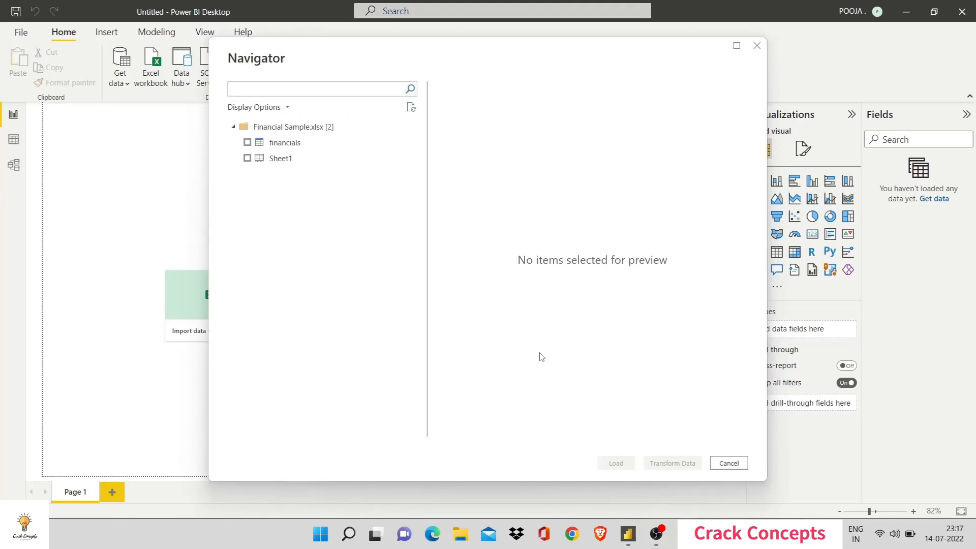
Tick the financials table, browse its preview columns, and preview Sheet1.
{"action": "left_click", "coordinate": [317, 89]}
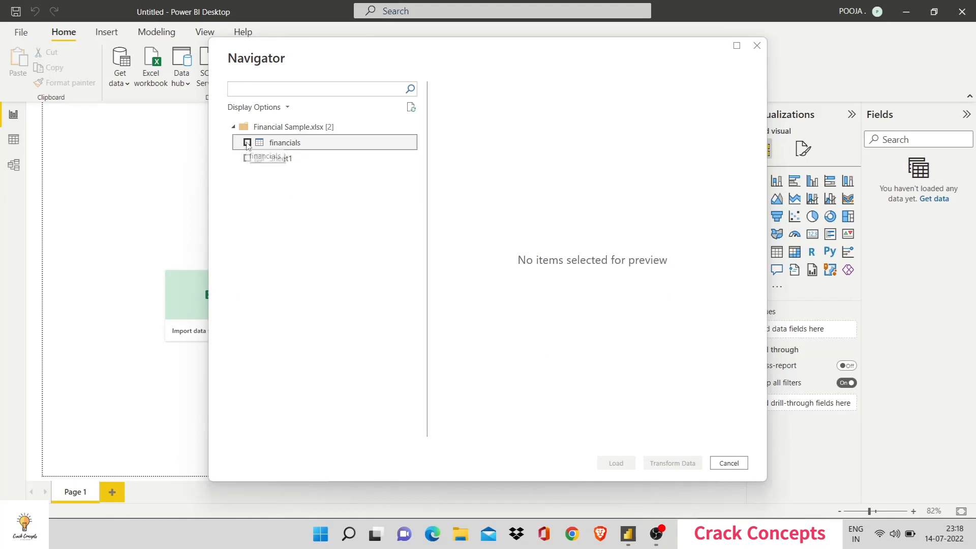
{"action": "left_click", "coordinate": [247, 141]}
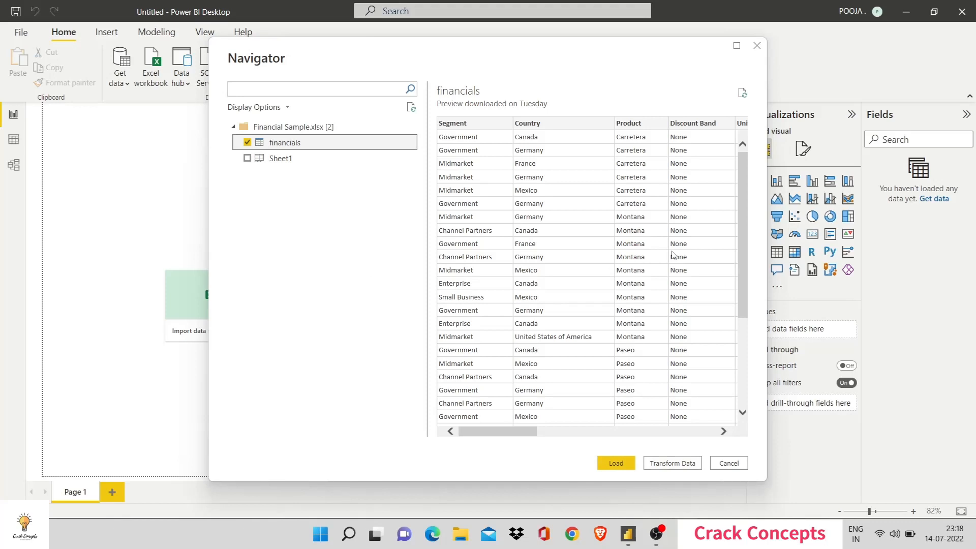
{"action": "scroll", "scroll_direction": "right", "scroll_amount": 3}
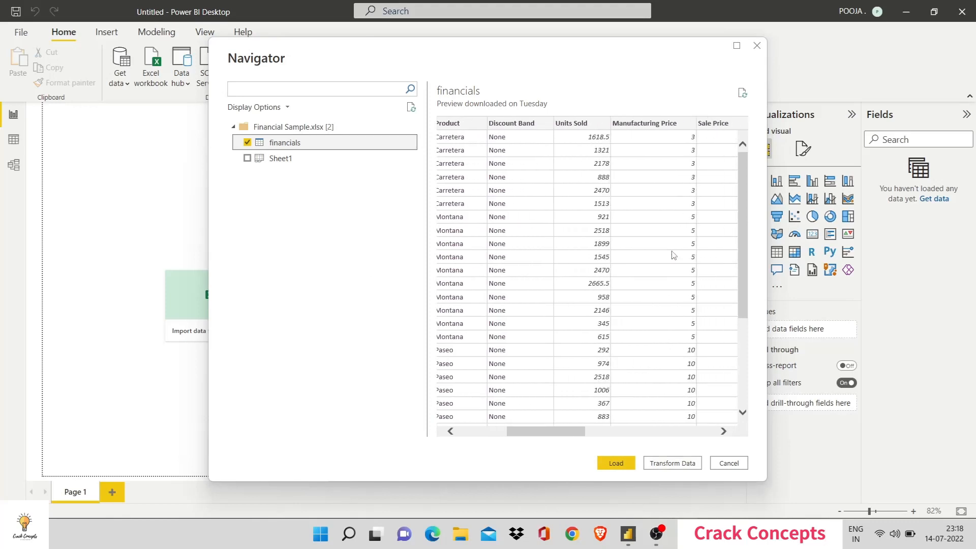
{"action": "scroll", "scroll_direction": "right", "scroll_amount": 3}
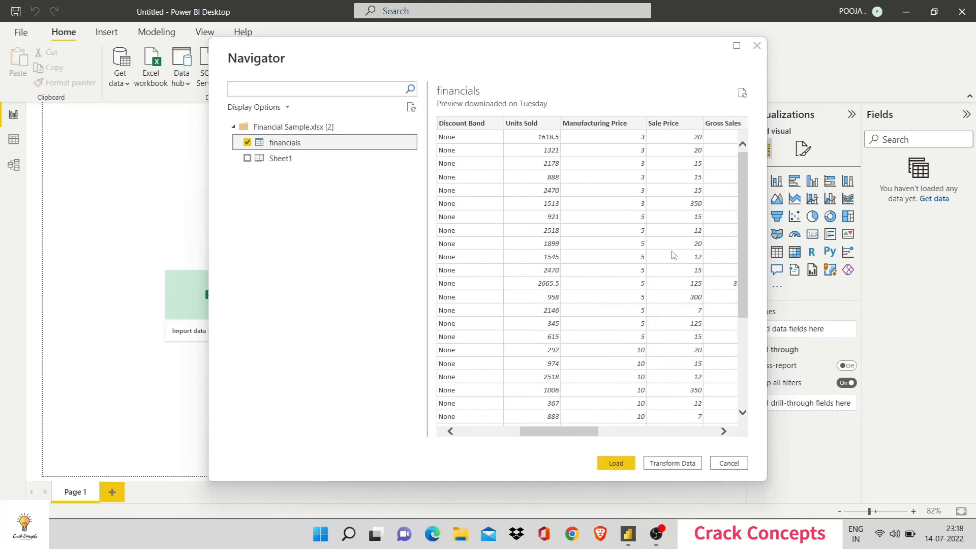
{"action": "scroll", "scroll_direction": "right", "scroll_amount": 3}
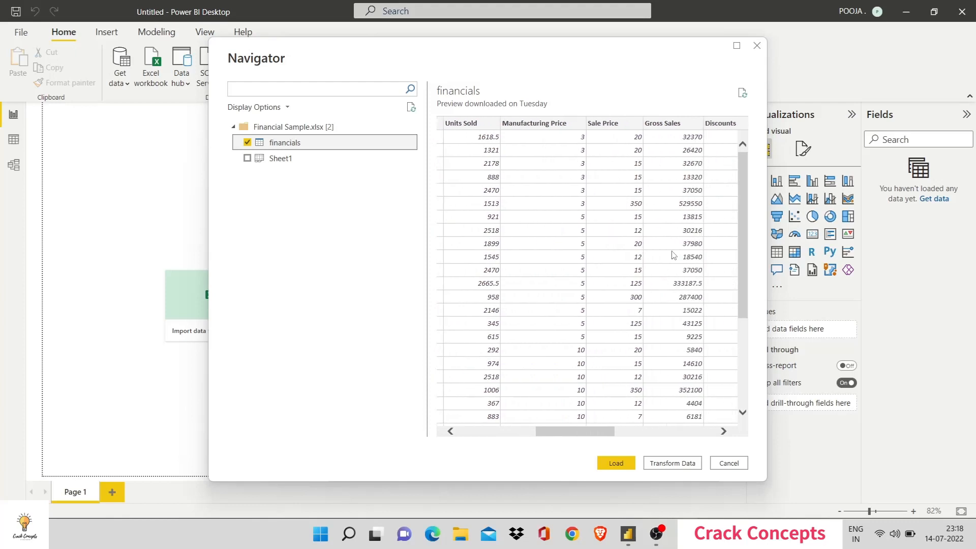
{"action": "scroll", "scroll_direction": "right", "scroll_amount": 3}
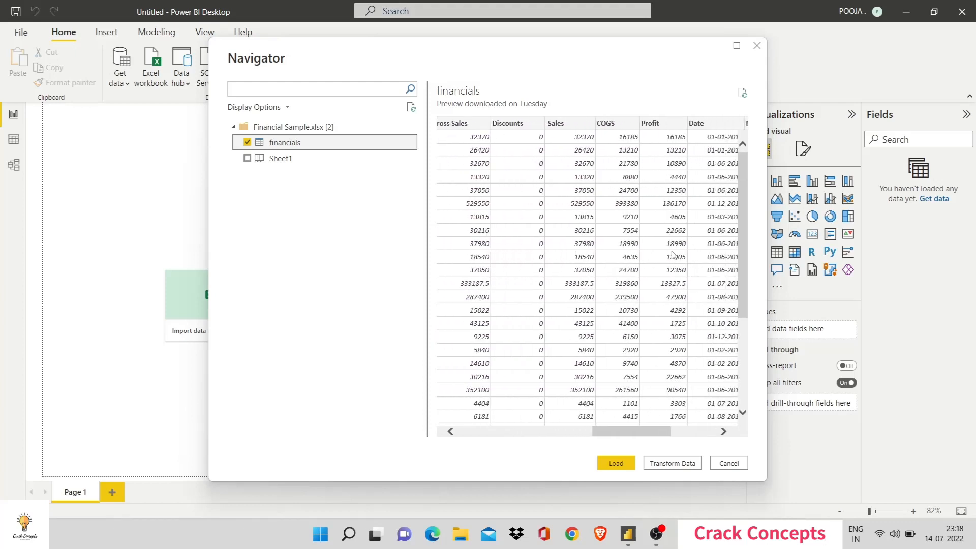
{"action": "scroll", "scroll_direction": "right", "scroll_amount": 3}
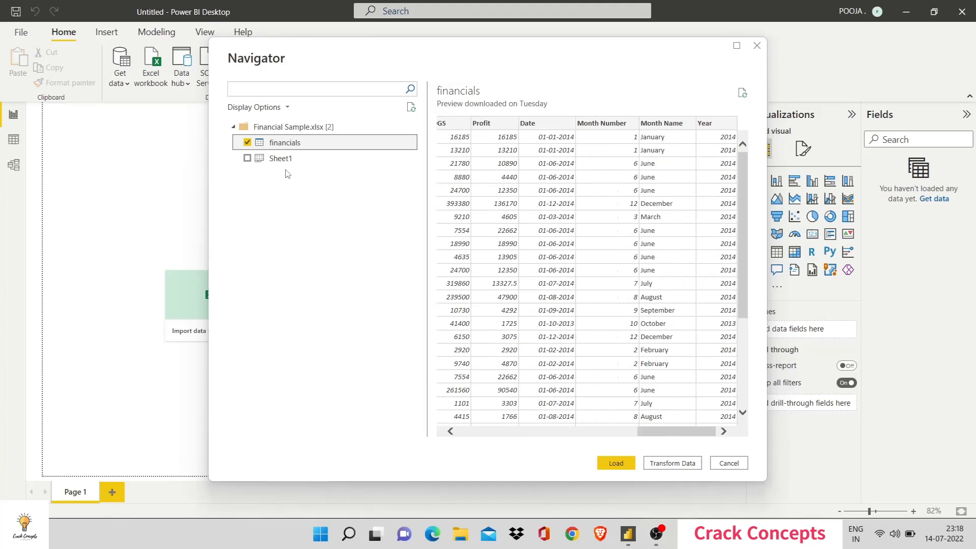
{"action": "left_click", "coordinate": [280, 158]}
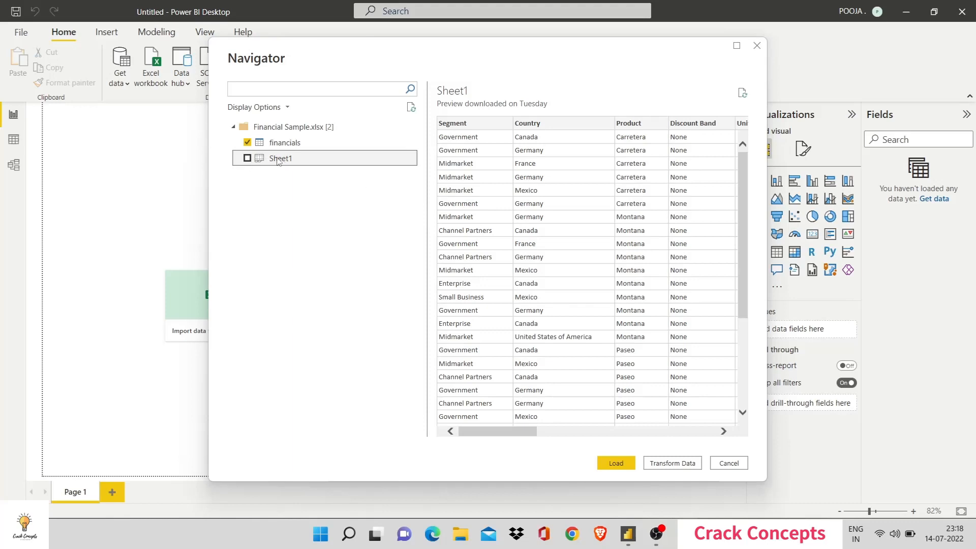
{"action": "mouse_move", "coordinate": [574, 253]}
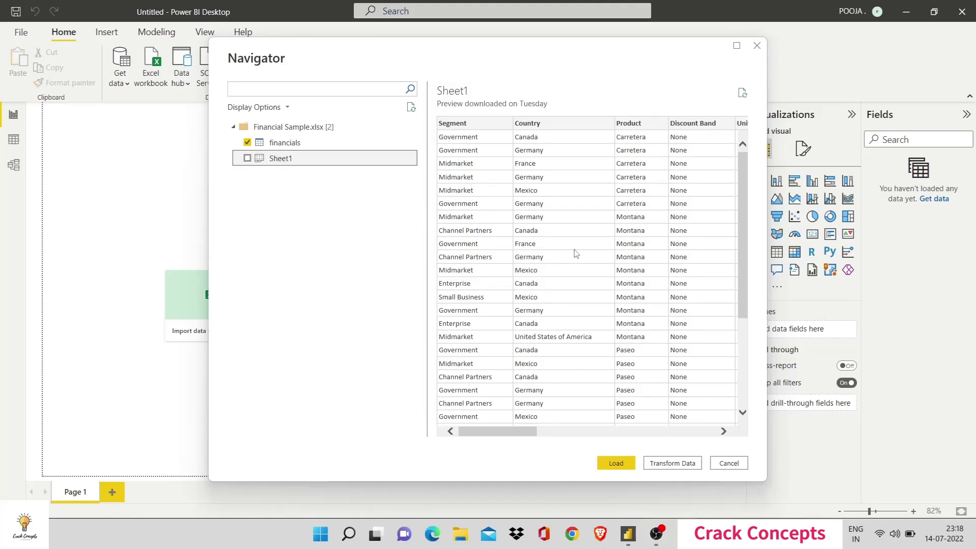
Browse Sheet1's preview columns and tick Sheet1 alongside financials for loading.
{"action": "scroll", "scroll_direction": "right", "scroll_amount": 3}
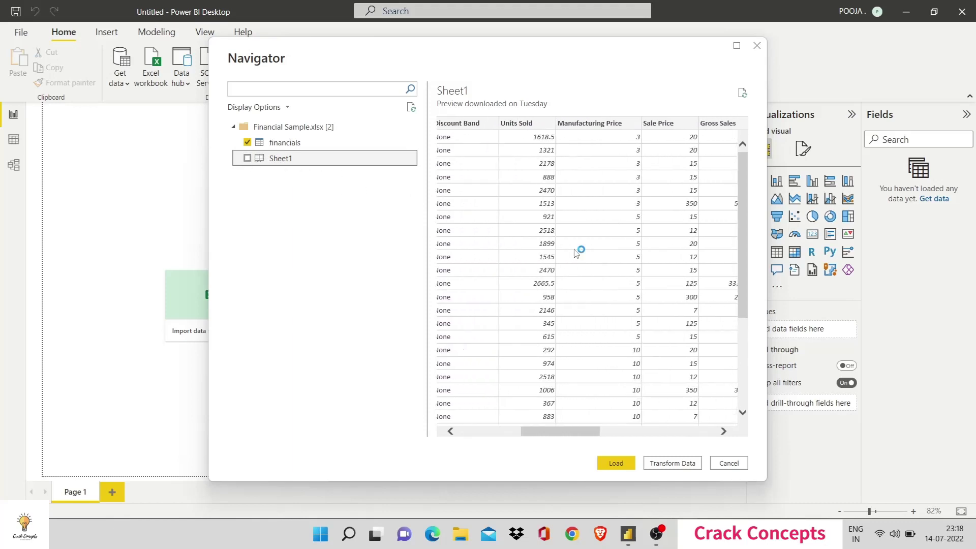
{"action": "scroll", "scroll_direction": "right", "scroll_amount": 3}
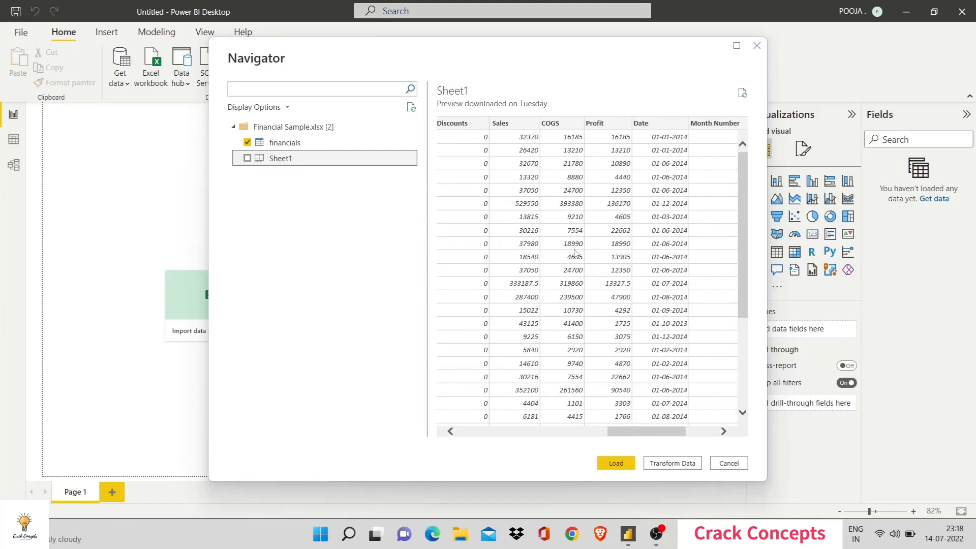
{"action": "scroll", "scroll_direction": "right", "scroll_amount": 3}
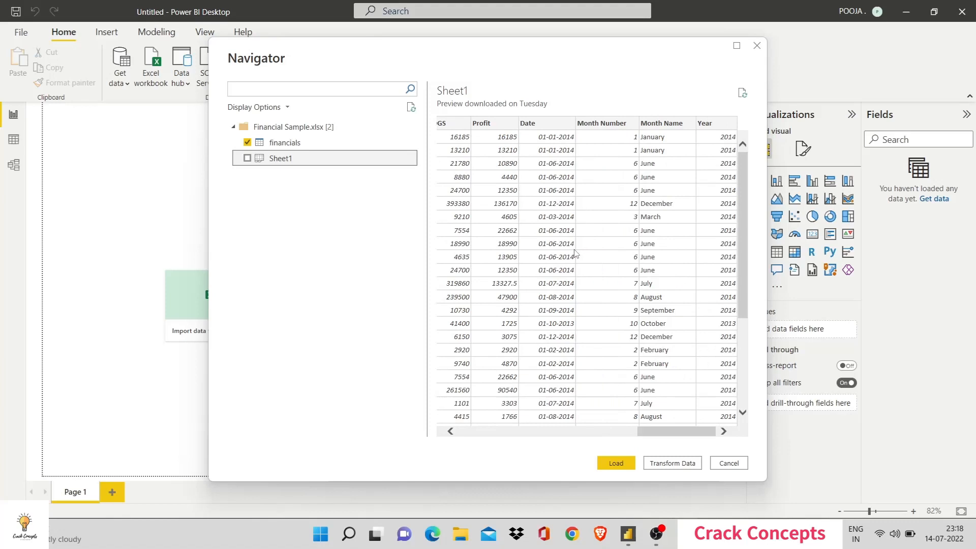
{"action": "mouse_move", "coordinate": [247, 158]}
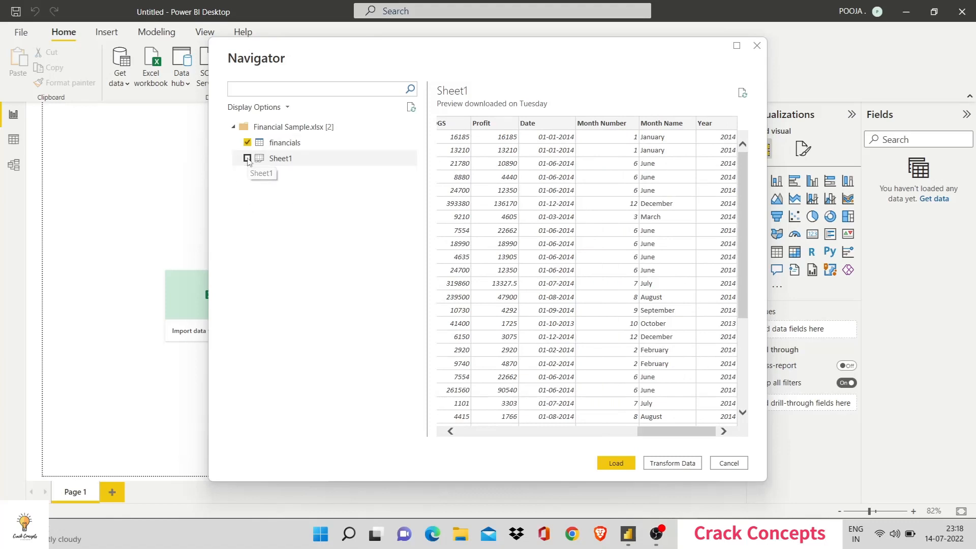
{"action": "left_click", "coordinate": [247, 158]}
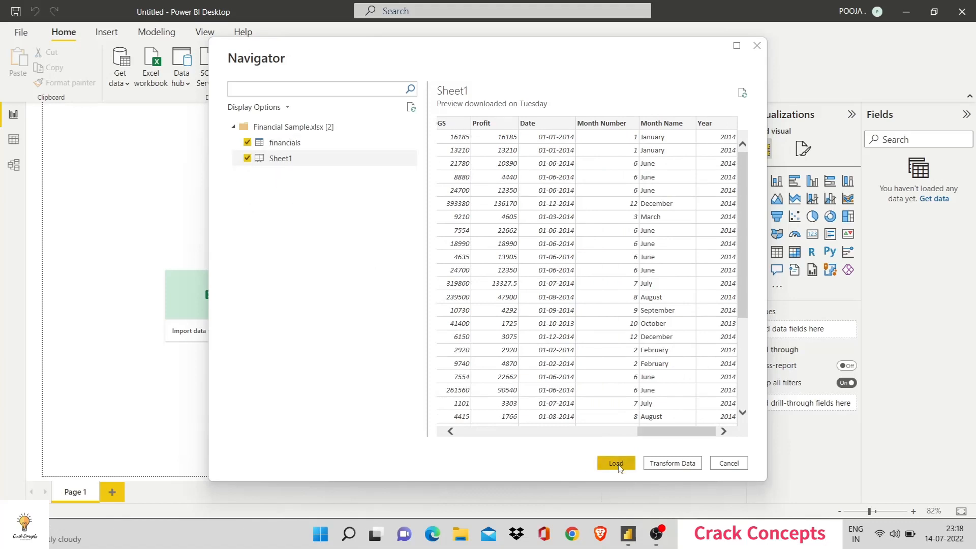
Load the chosen financials and Sheet1 tables from the Navigator.
{"action": "left_click", "coordinate": [615, 463]}
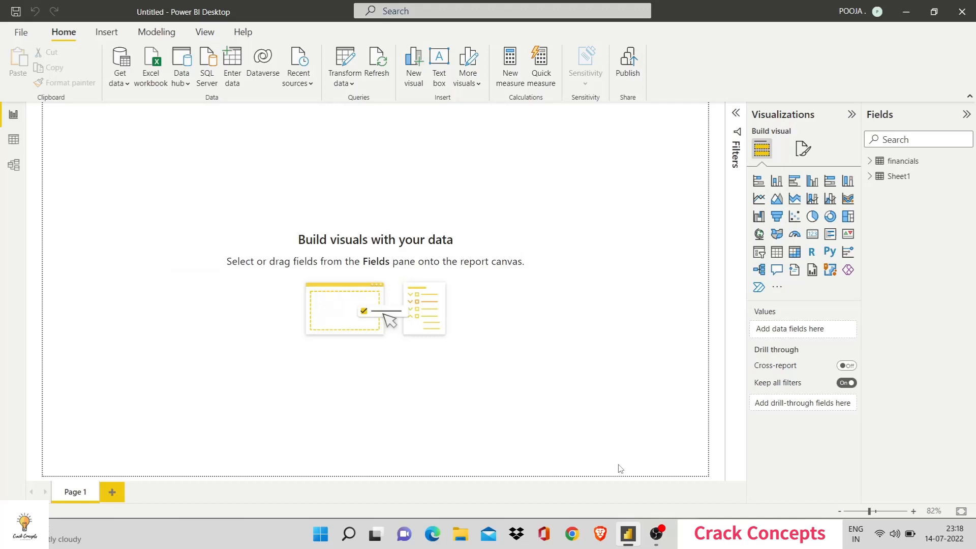
{"action": "mouse_move", "coordinate": [897, 247]}
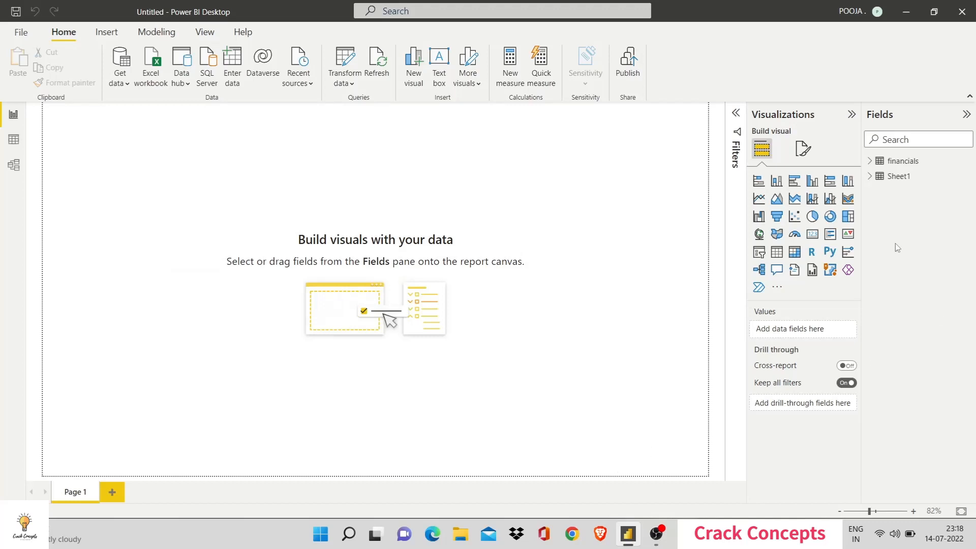
{"action": "mouse_move", "coordinate": [896, 243]}
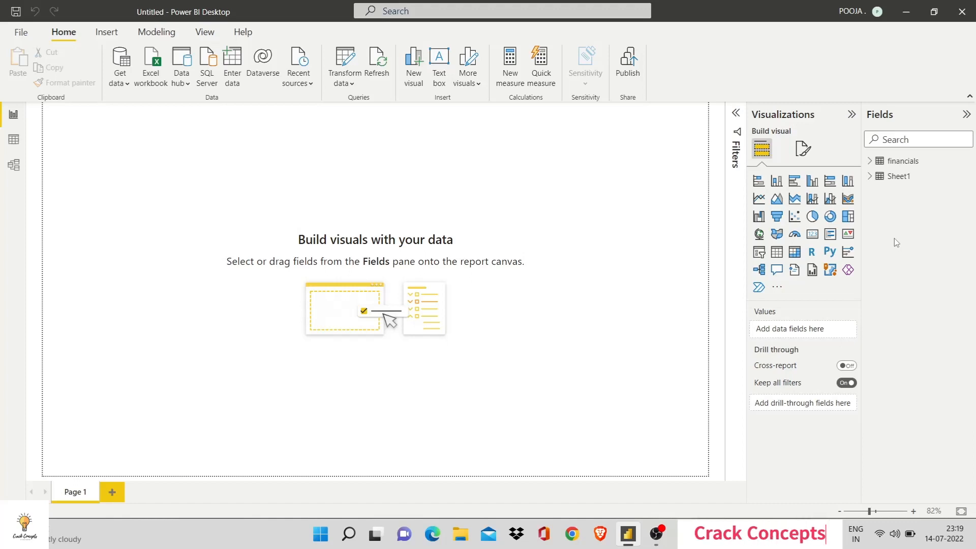
{"action": "mouse_move", "coordinate": [14, 118]}
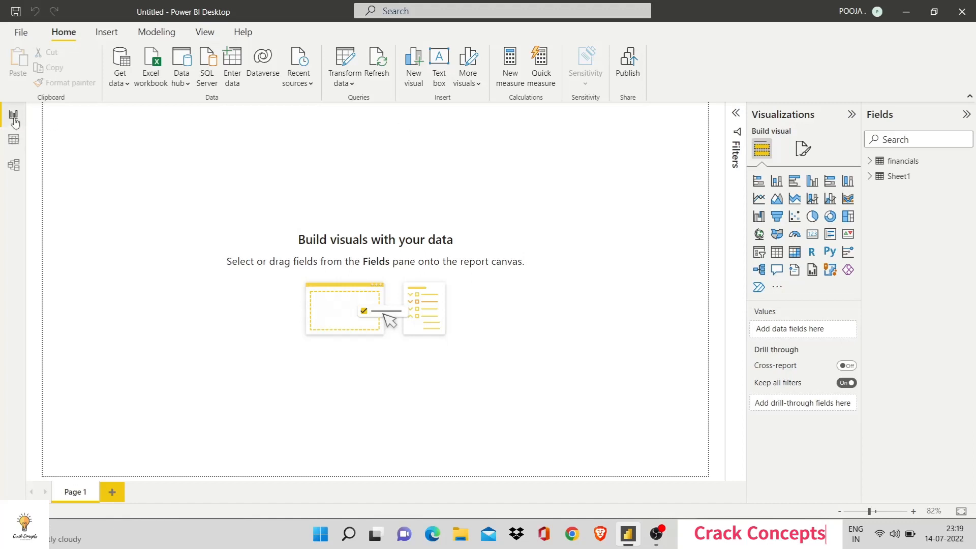
{"action": "mouse_move", "coordinate": [13, 117]}
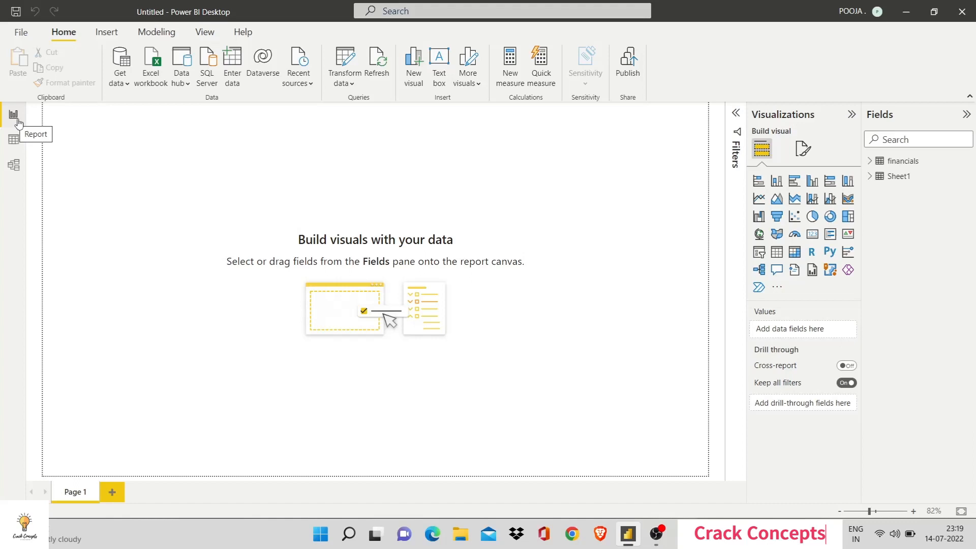
{"action": "mouse_move", "coordinate": [14, 142]}
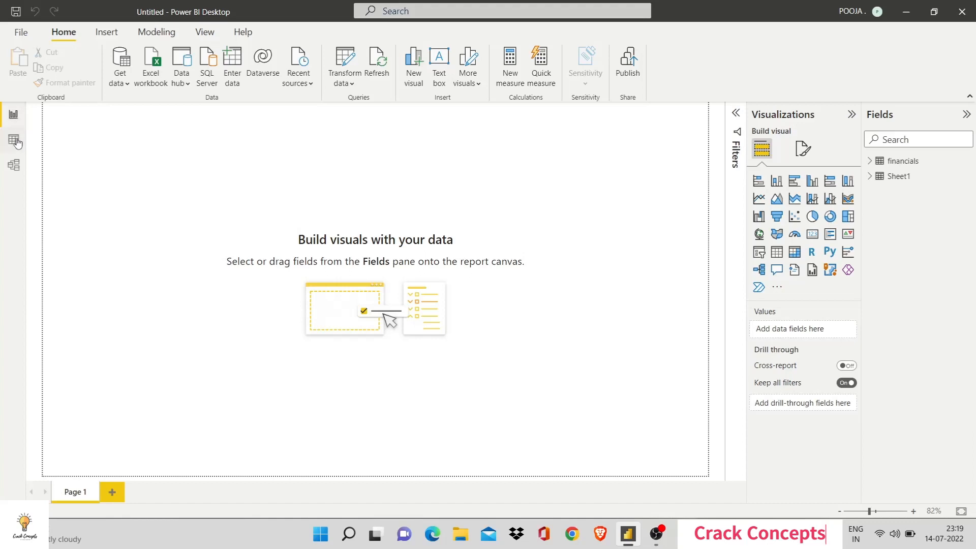
Browse Sheet1's 700 rows in Data view, then view the financials and Sheet1 model diagram.
{"action": "left_click", "coordinate": [14, 140]}
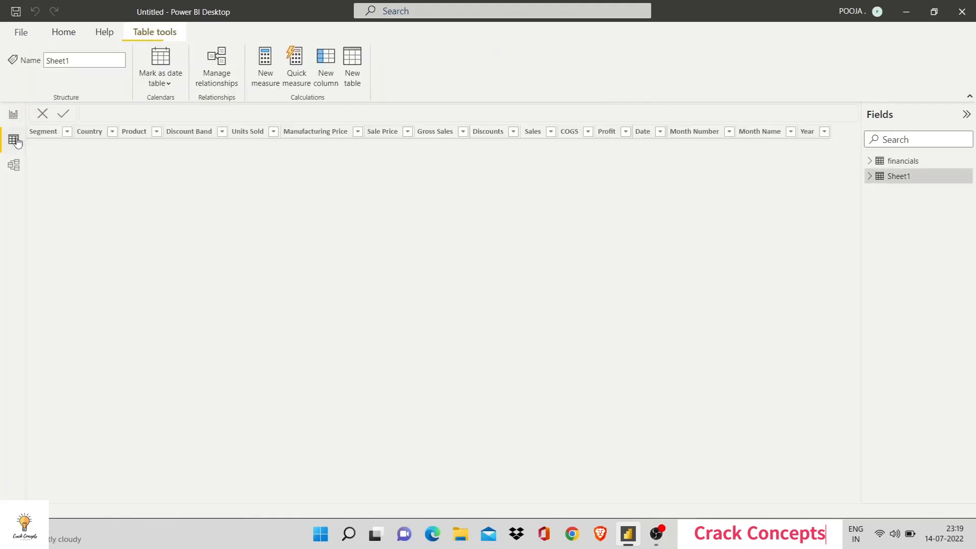
{"action": "mouse_move", "coordinate": [14, 138]}
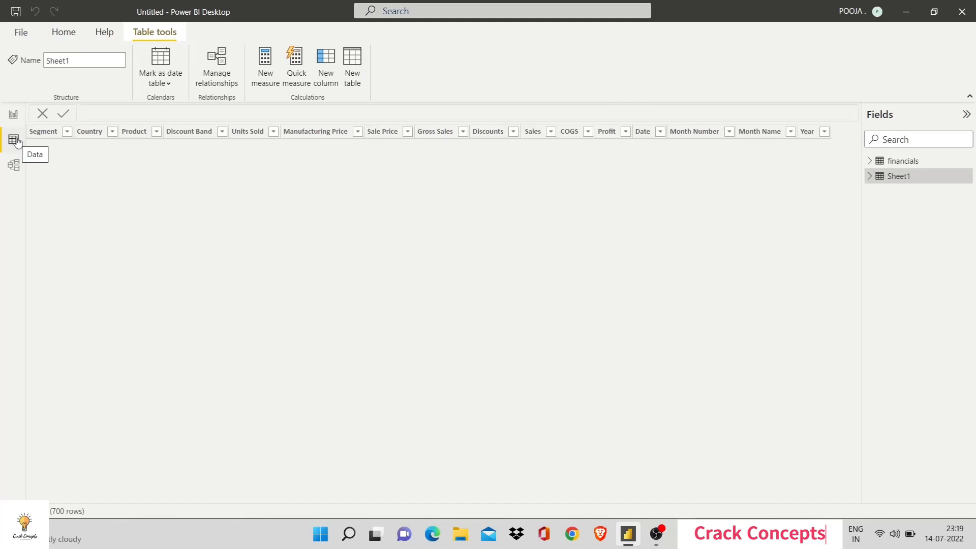
{"action": "left_click", "coordinate": [14, 139]}
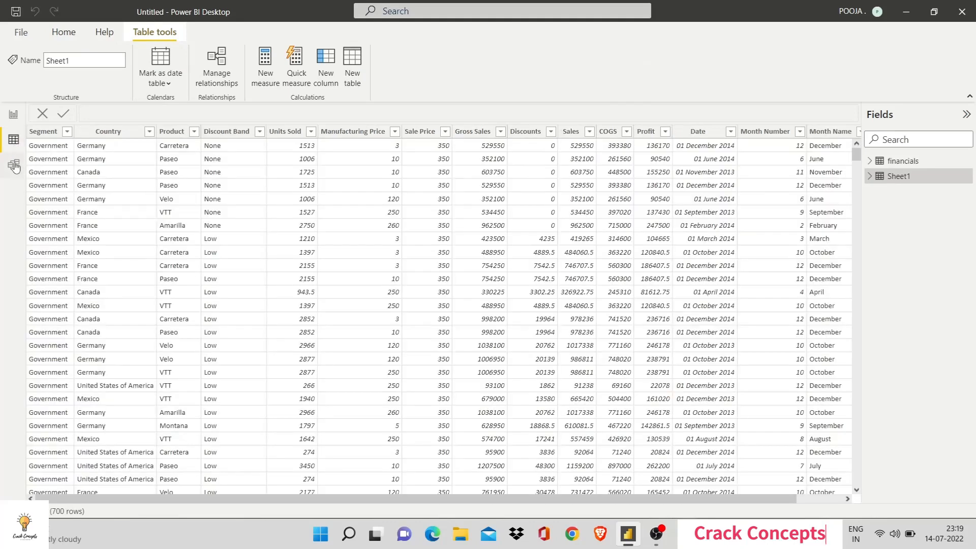
{"action": "left_click", "coordinate": [13, 165]}
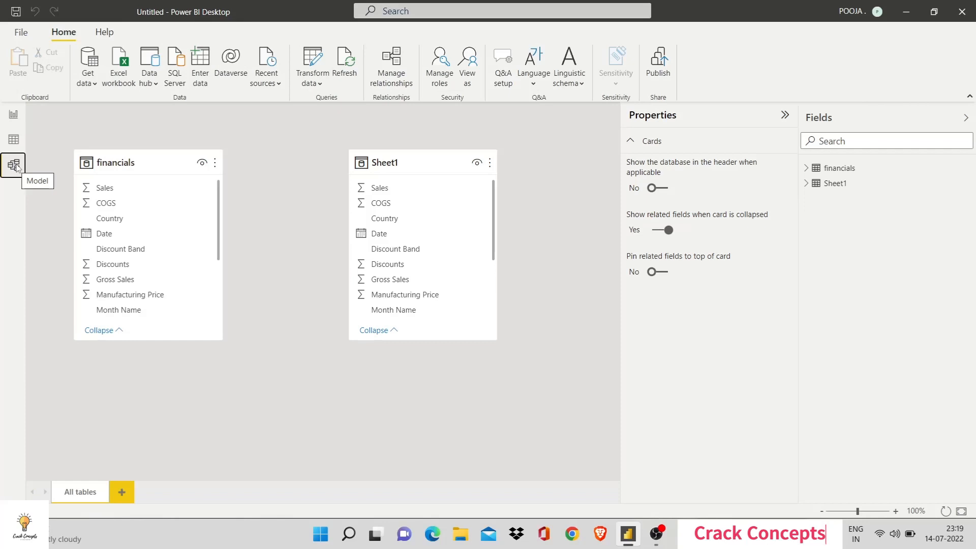
{"action": "mouse_move", "coordinate": [3, 130]}
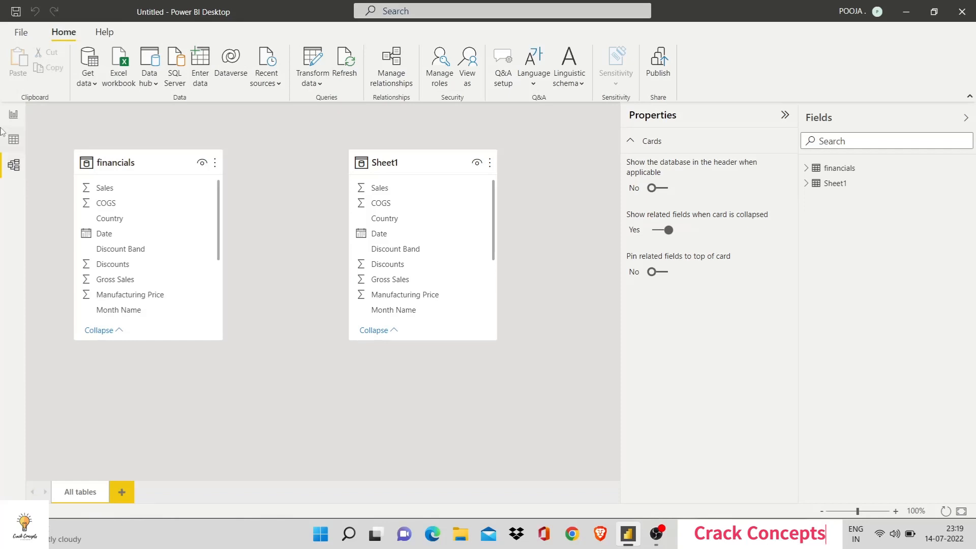
Return to the blank report page and browse the Insert, Modeling and View ribbon tabs.
{"action": "left_click", "coordinate": [14, 114]}
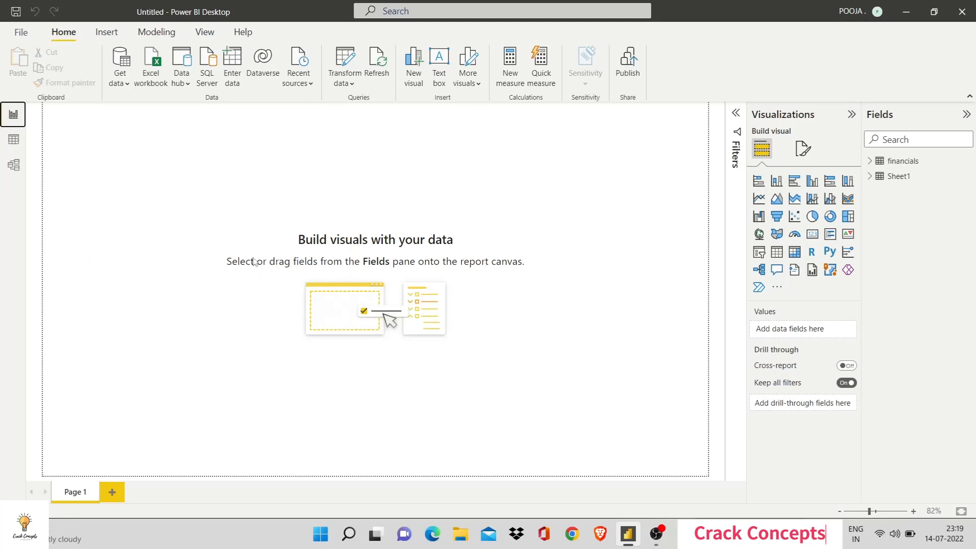
{"action": "mouse_move", "coordinate": [106, 31]}
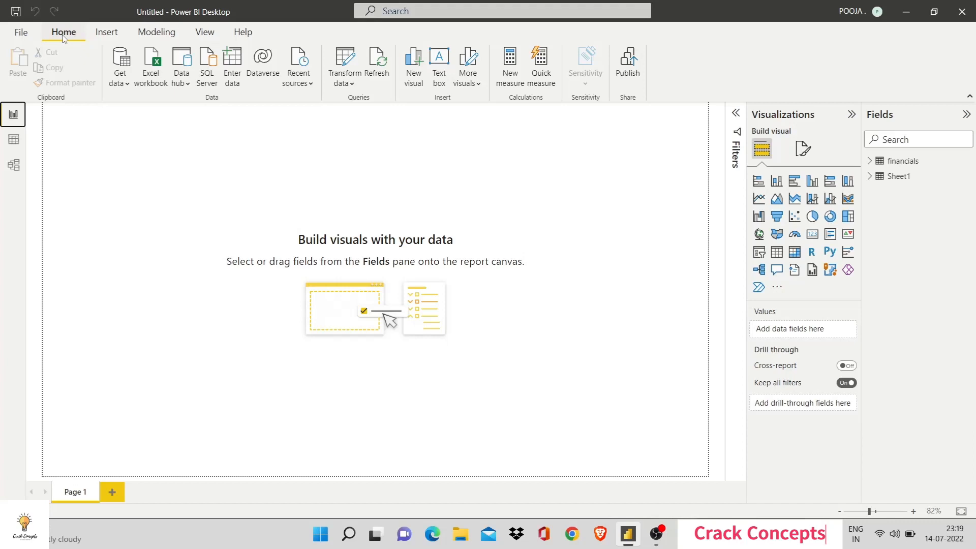
{"action": "left_click", "coordinate": [105, 31]}
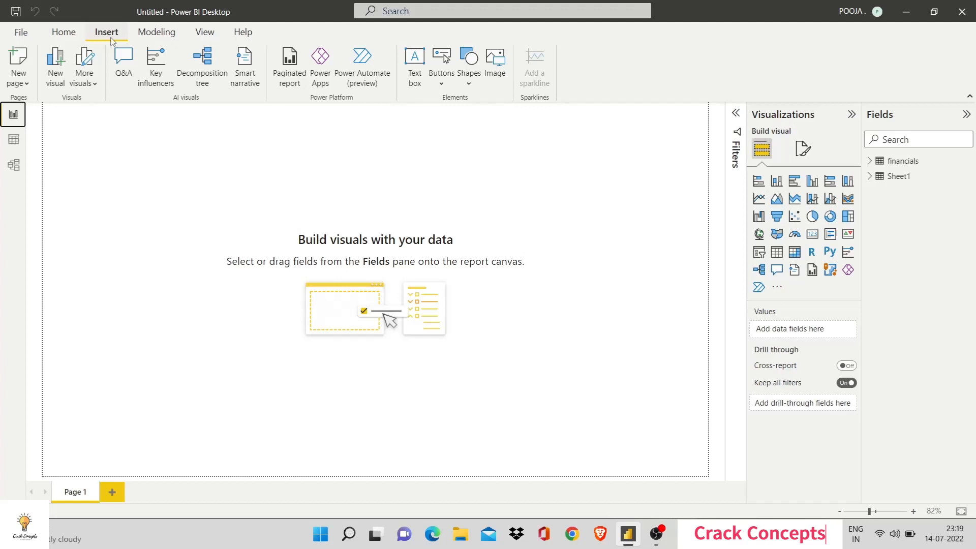
{"action": "left_click", "coordinate": [155, 32]}
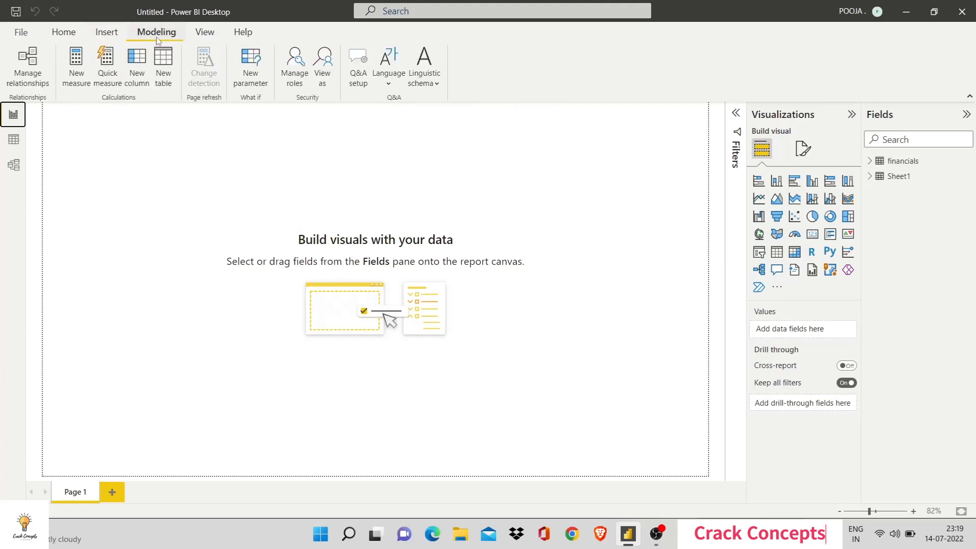
{"action": "mouse_move", "coordinate": [204, 32]}
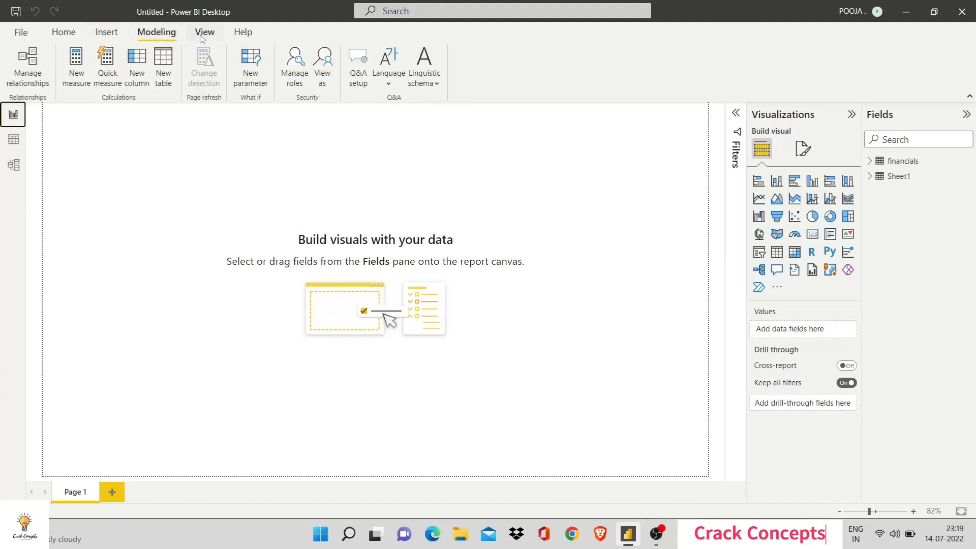
{"action": "left_click", "coordinate": [204, 32]}
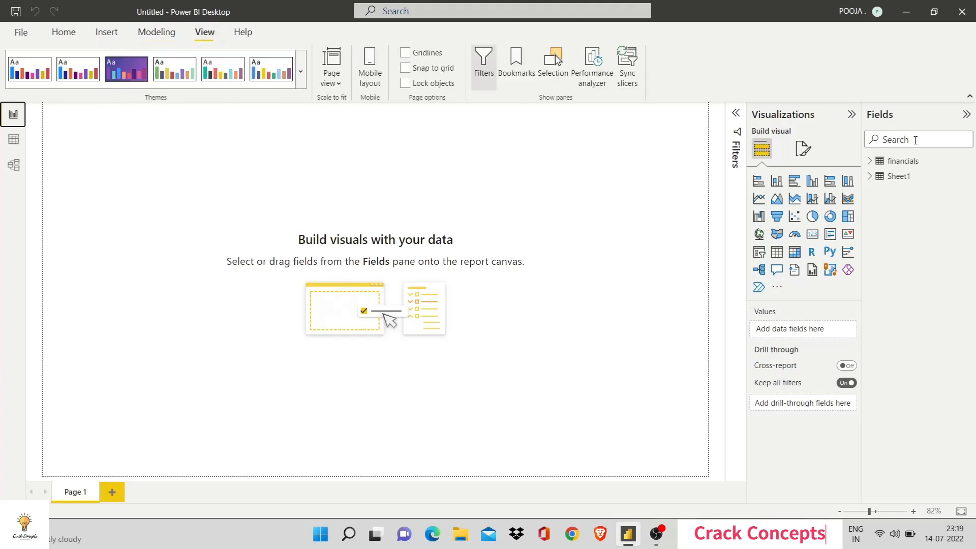
{"action": "mouse_move", "coordinate": [970, 101]}
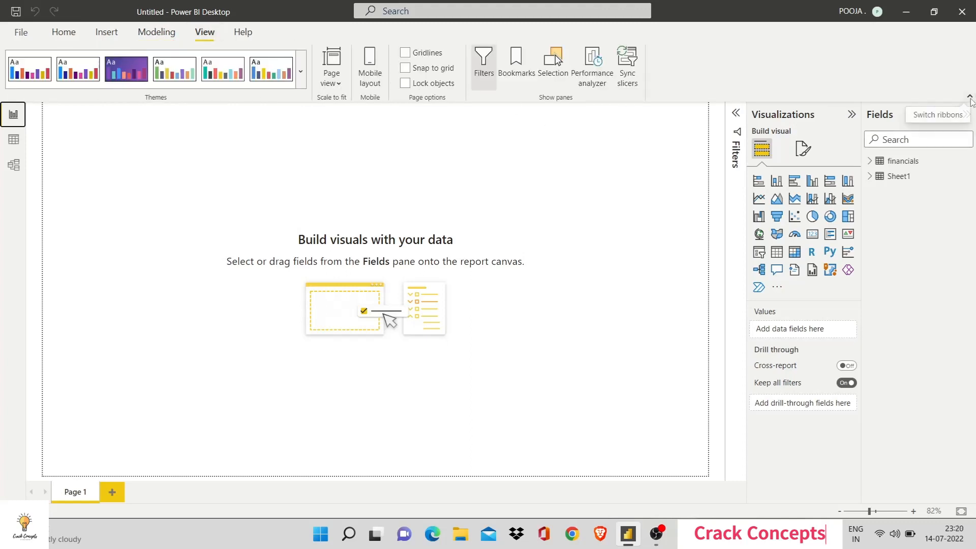
{"action": "left_click", "coordinate": [969, 98]}
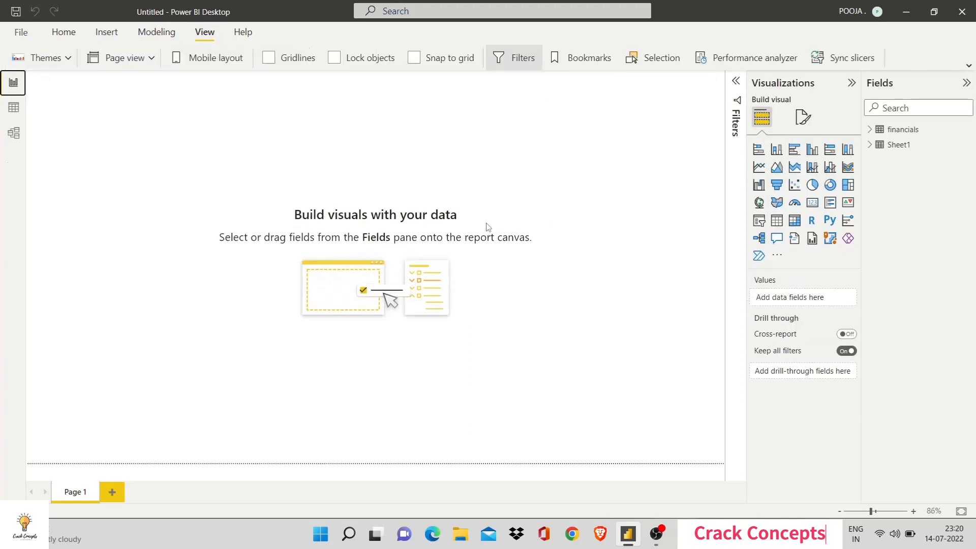
{"action": "mouse_move", "coordinate": [435, 258]}
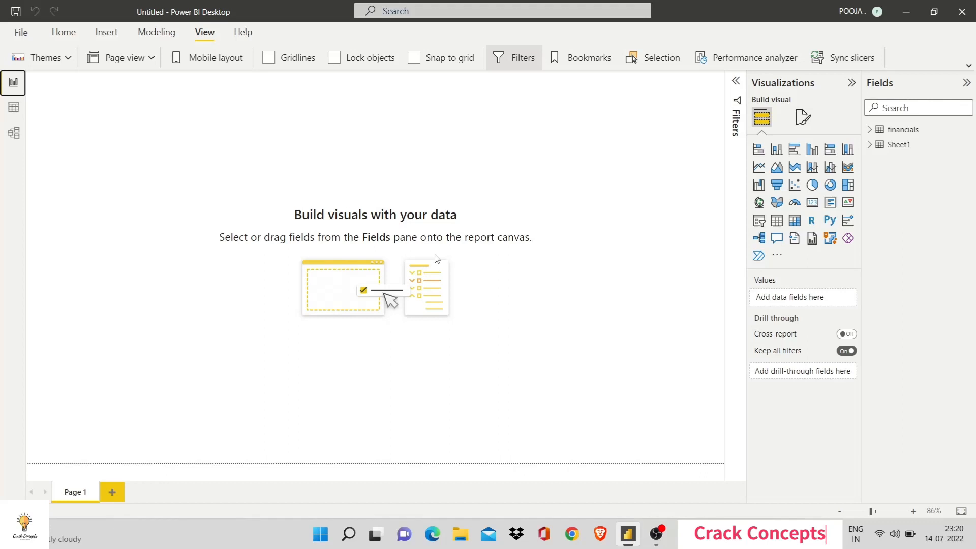
{"action": "mouse_move", "coordinate": [730, 83]}
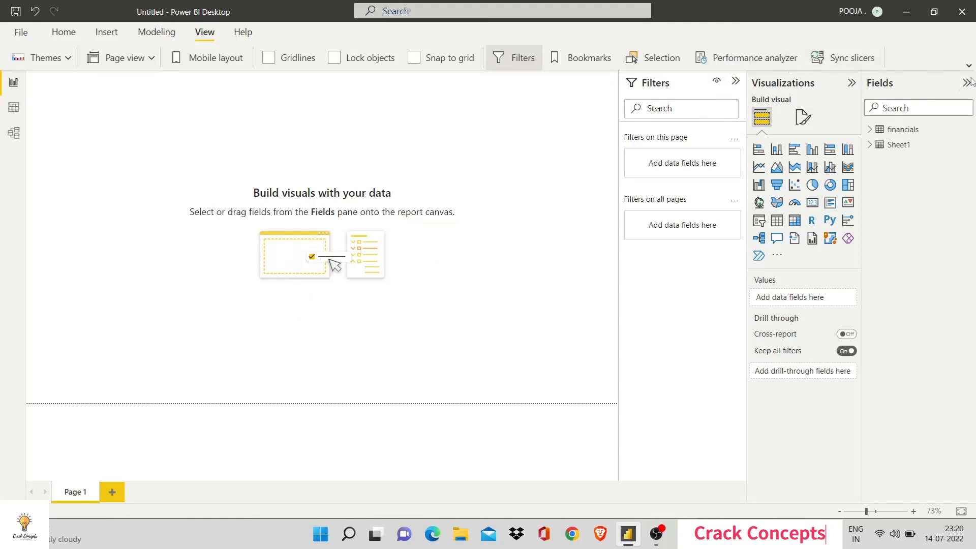
{"action": "left_click", "coordinate": [969, 82]}
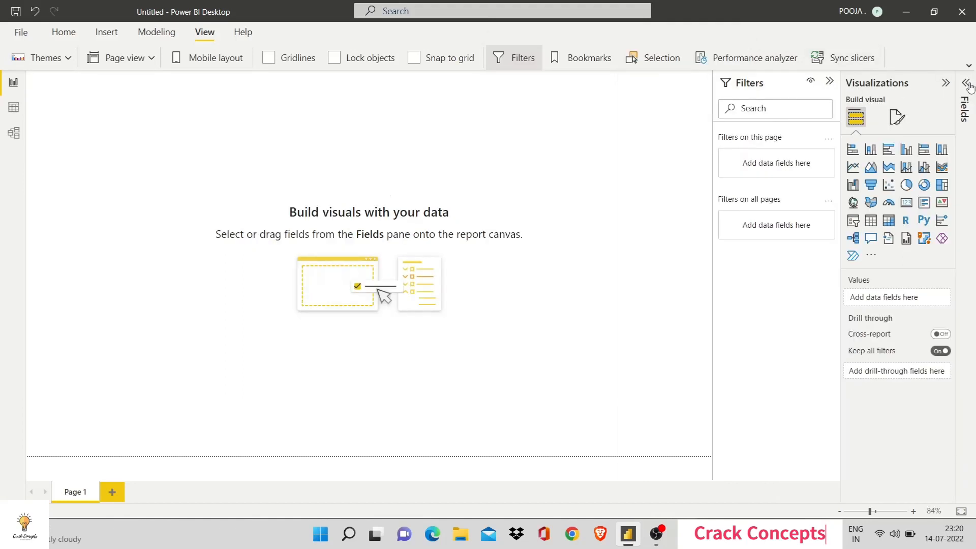
{"action": "left_click", "coordinate": [968, 82]}
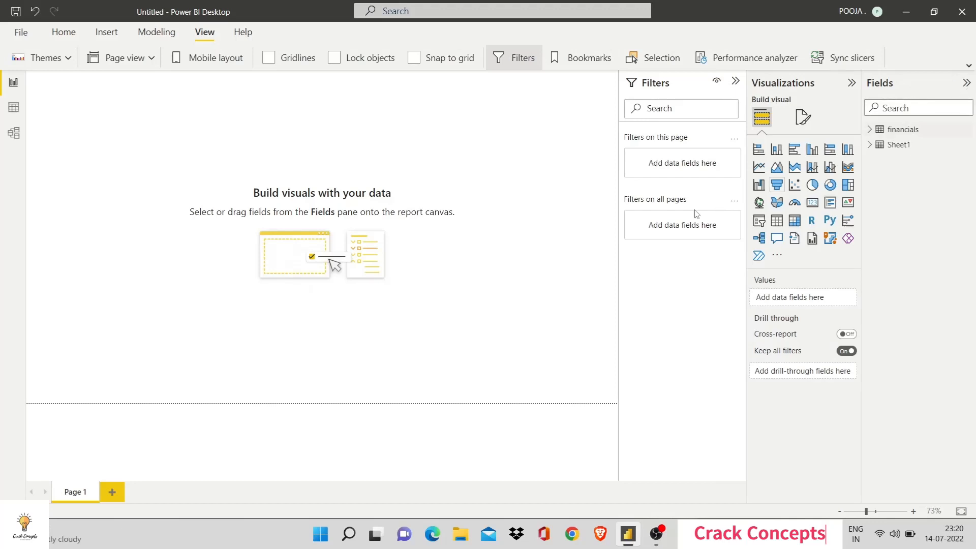
{"action": "mouse_move", "coordinate": [677, 200]}
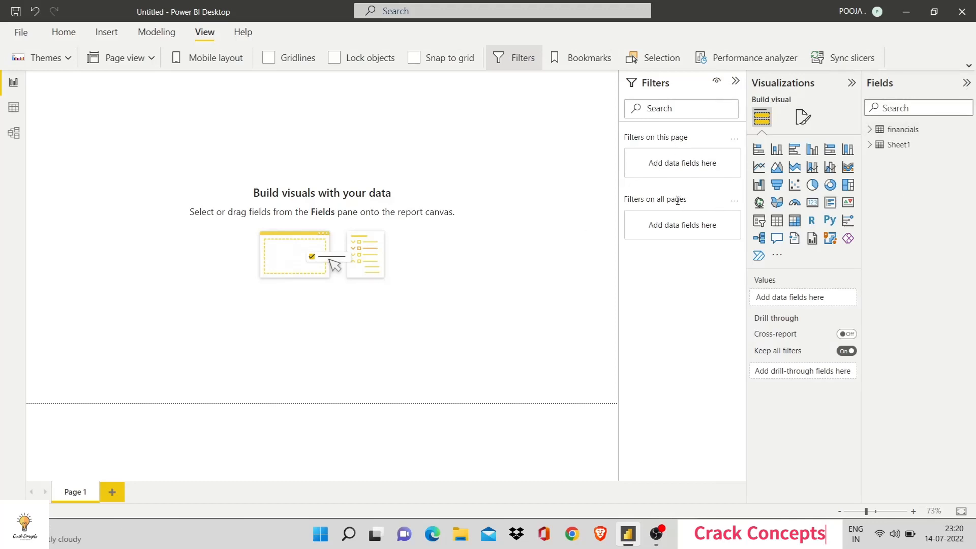
{"action": "mouse_move", "coordinate": [350, 185]}
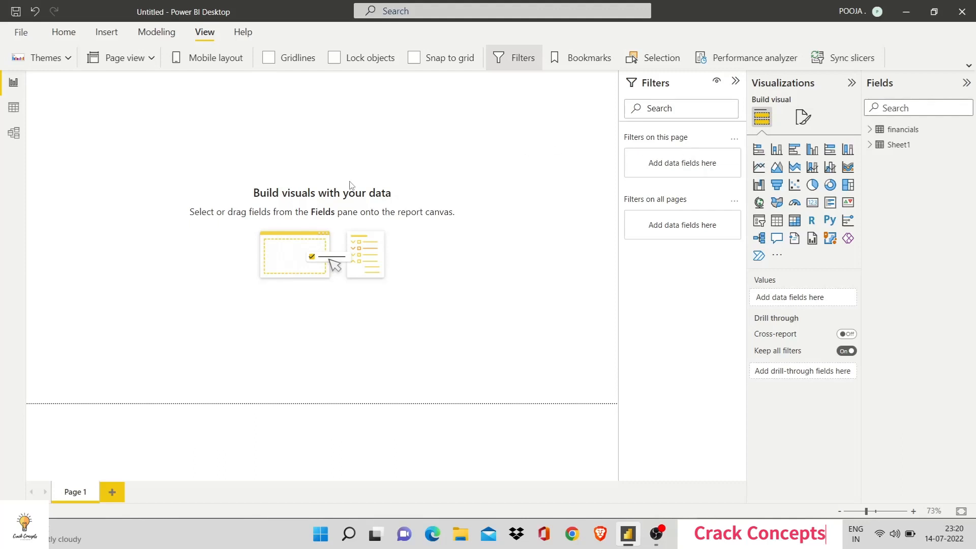
{"action": "mouse_move", "coordinate": [682, 176]}
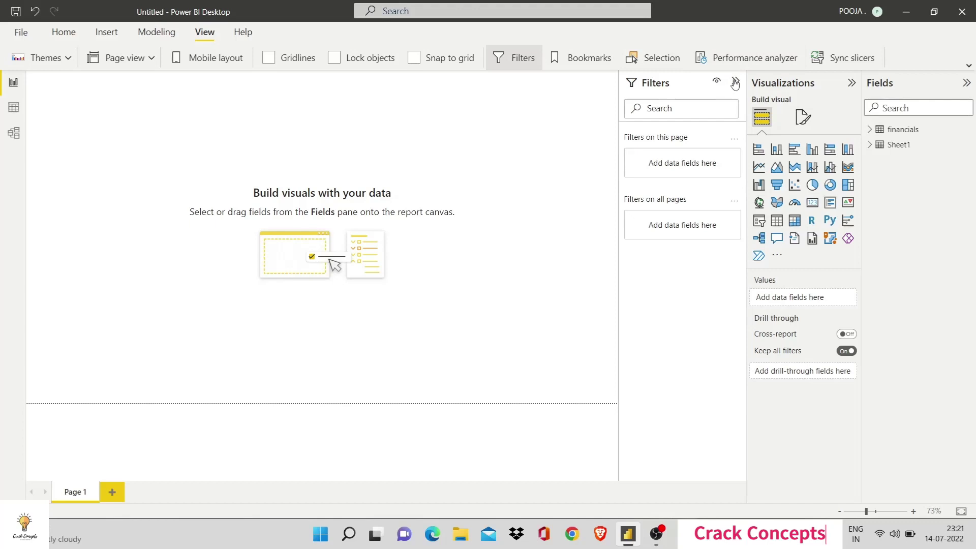
Collapse the Filters pane and show the page formatting options in Visualizations.
{"action": "left_click", "coordinate": [734, 81]}
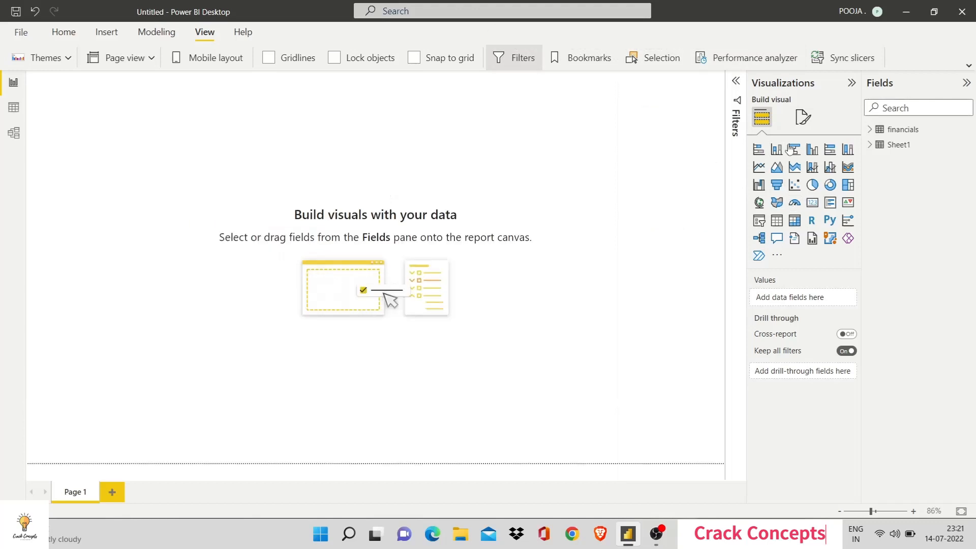
{"action": "mouse_move", "coordinate": [796, 240]}
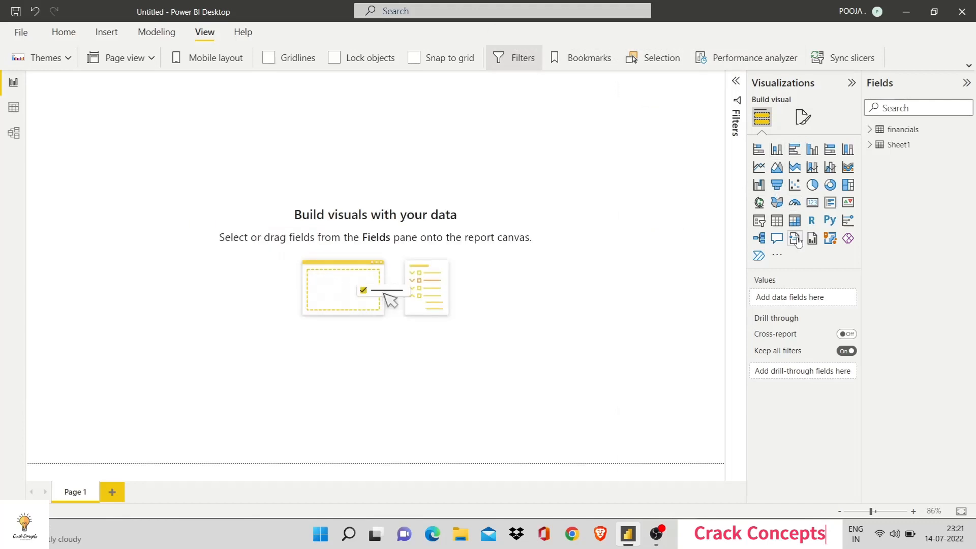
{"action": "mouse_move", "coordinate": [795, 184]}
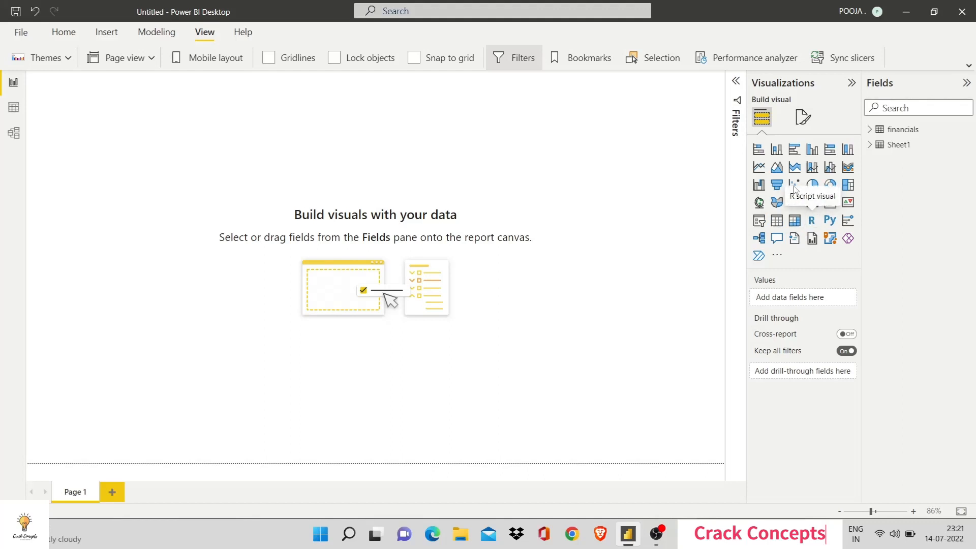
{"action": "mouse_move", "coordinate": [796, 300]}
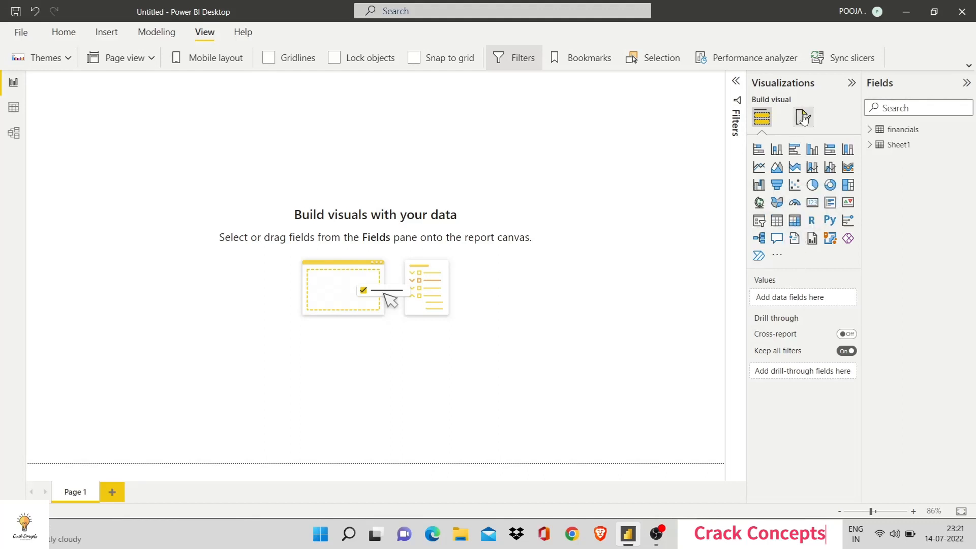
{"action": "left_click", "coordinate": [803, 118]}
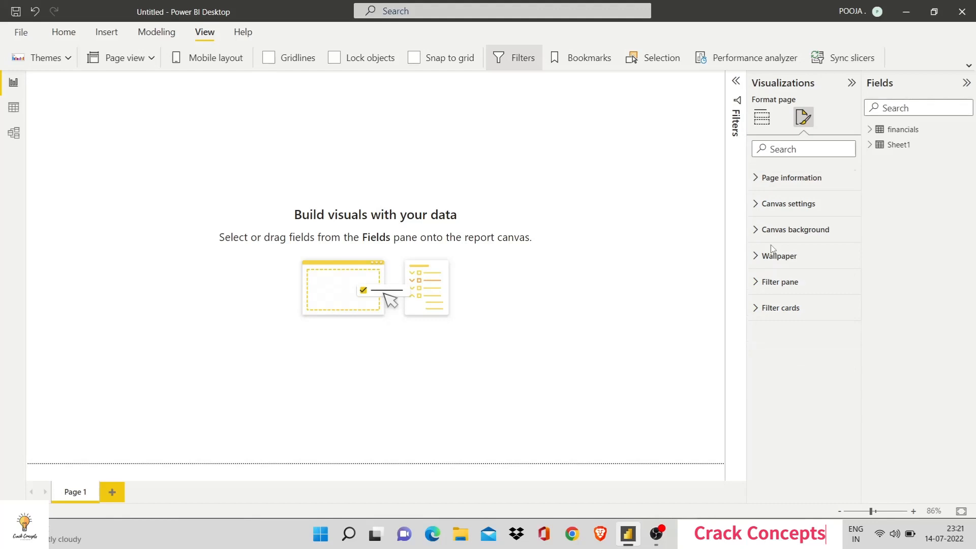
{"action": "mouse_move", "coordinate": [781, 281]}
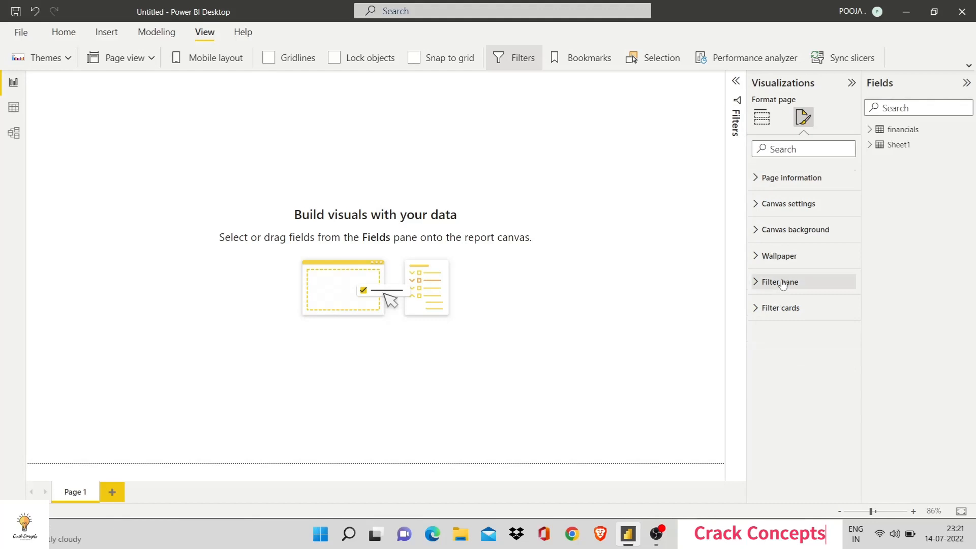
{"action": "mouse_move", "coordinate": [856, 89]}
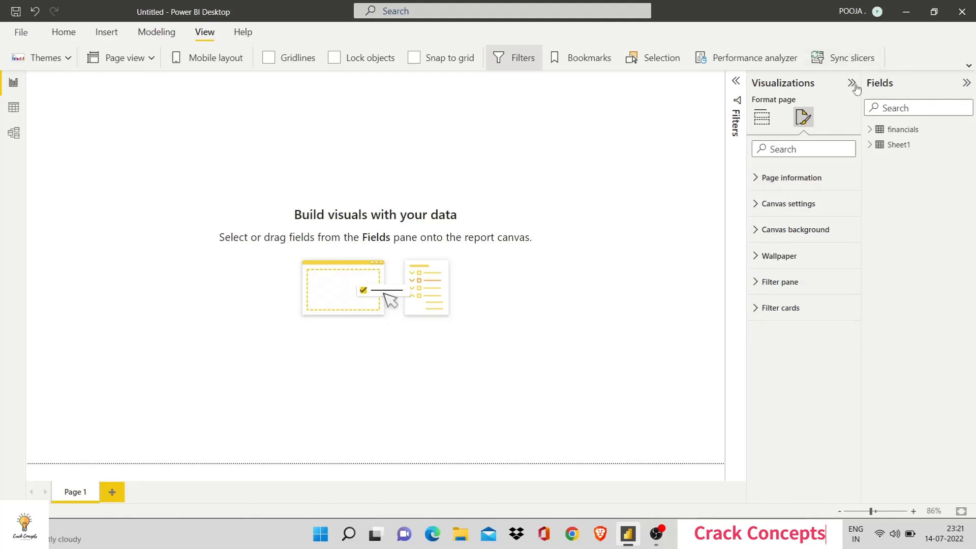
Hide the Visualizations pane and list the columns of the financials and Sheet1 tables.
{"action": "left_click", "coordinate": [853, 82]}
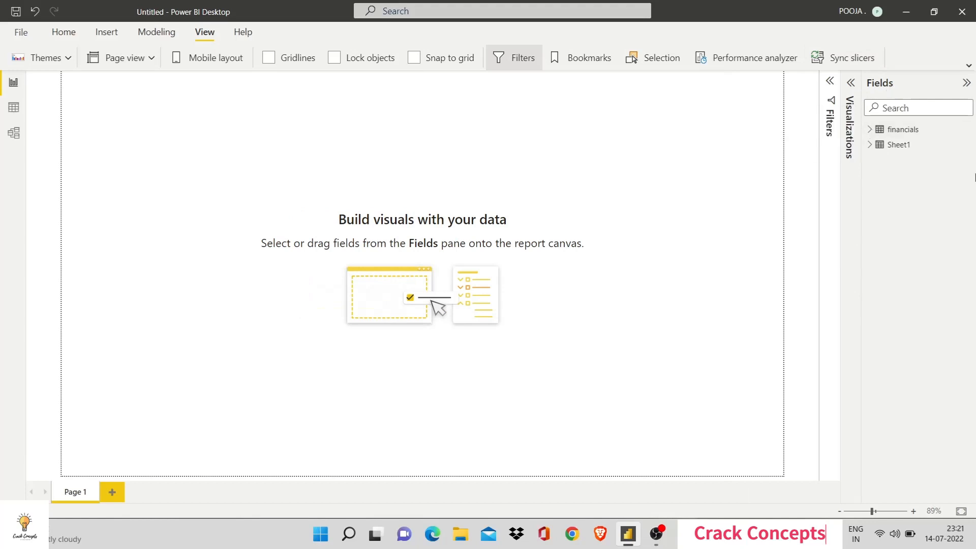
{"action": "mouse_move", "coordinate": [882, 89]}
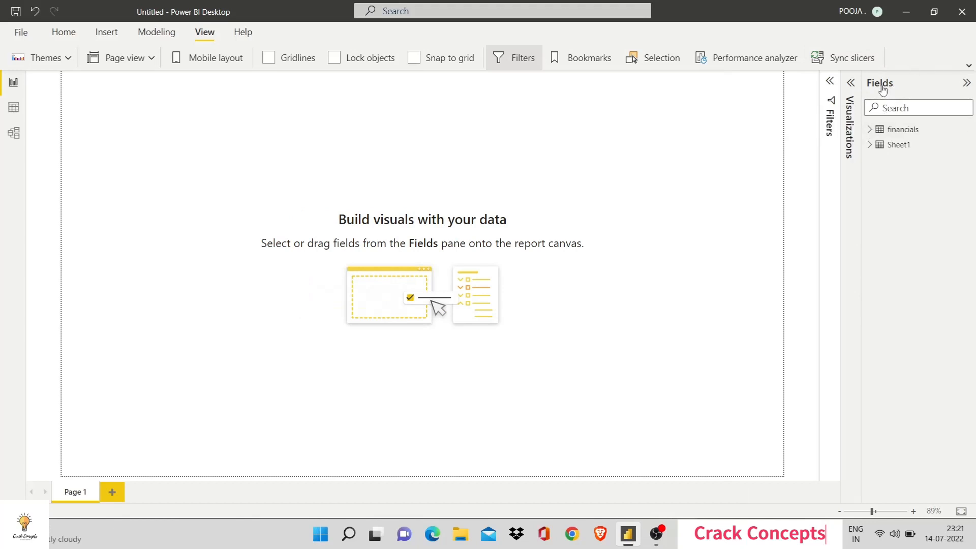
{"action": "left_click", "coordinate": [870, 129]}
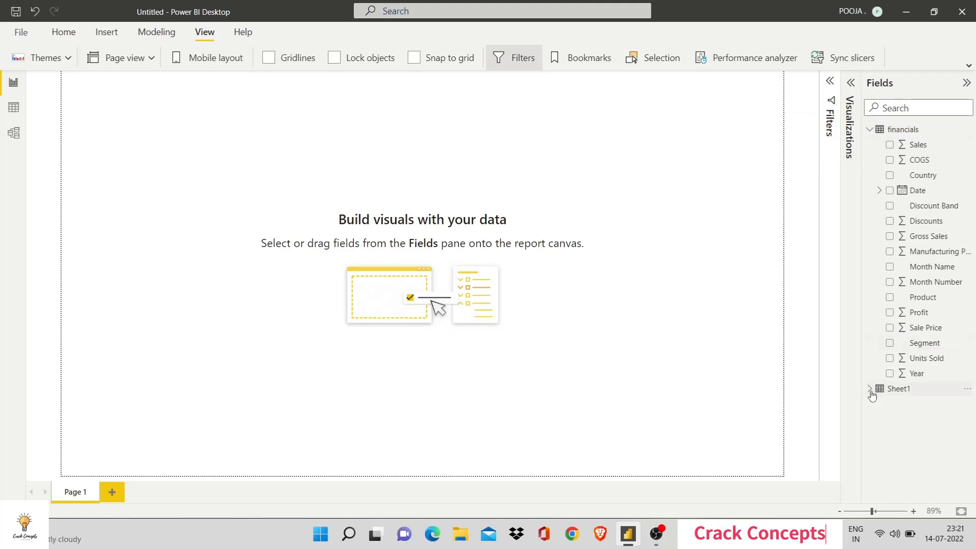
{"action": "left_click", "coordinate": [870, 388]}
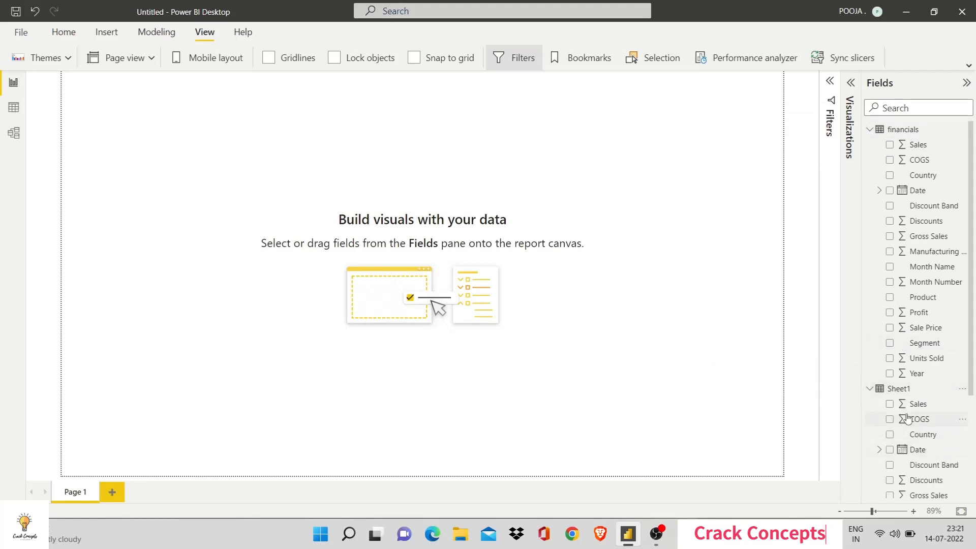
{"action": "mouse_move", "coordinate": [912, 404]}
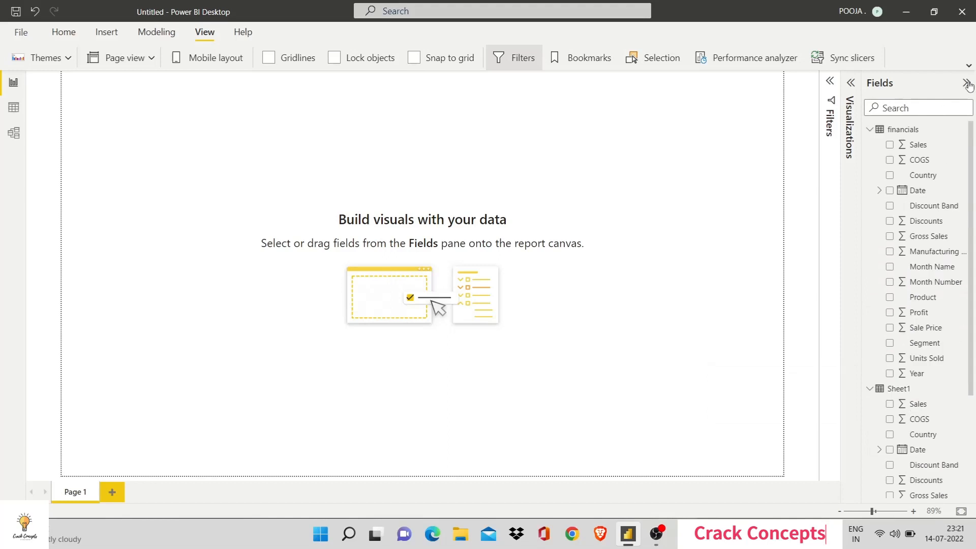
Collapse the Fields pane, add Page 2, then delete it so only Page 1 remains.
{"action": "left_click", "coordinate": [967, 81]}
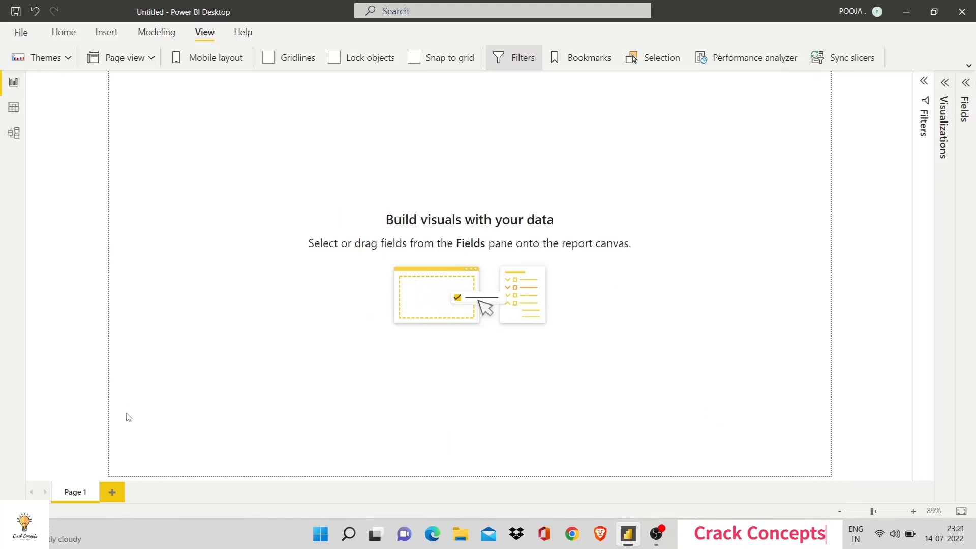
{"action": "mouse_move", "coordinate": [112, 491]}
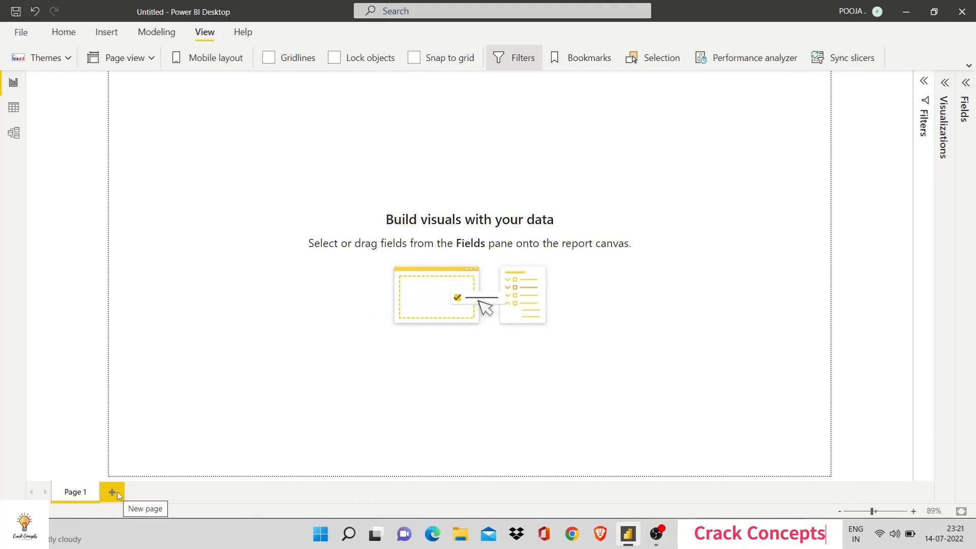
{"action": "left_click", "coordinate": [112, 491]}
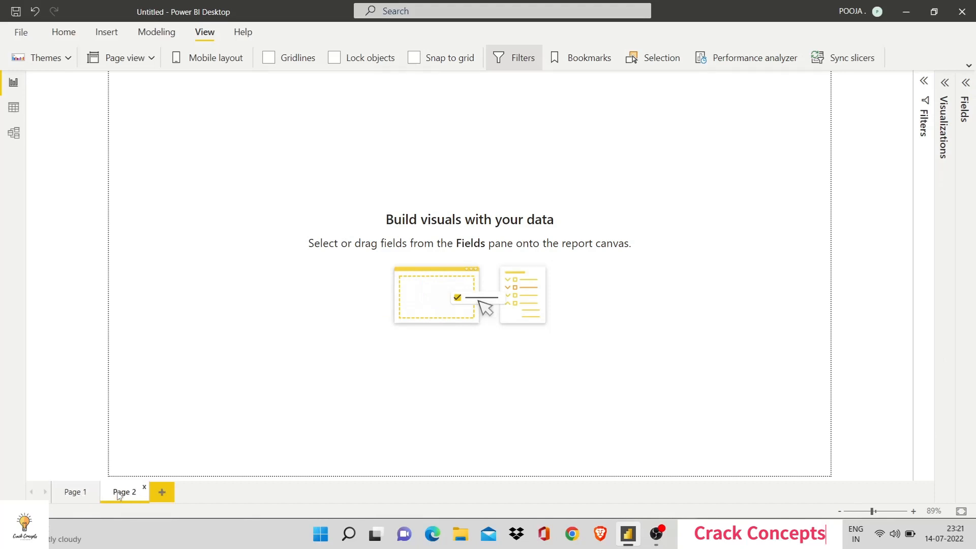
{"action": "mouse_move", "coordinate": [166, 378]}
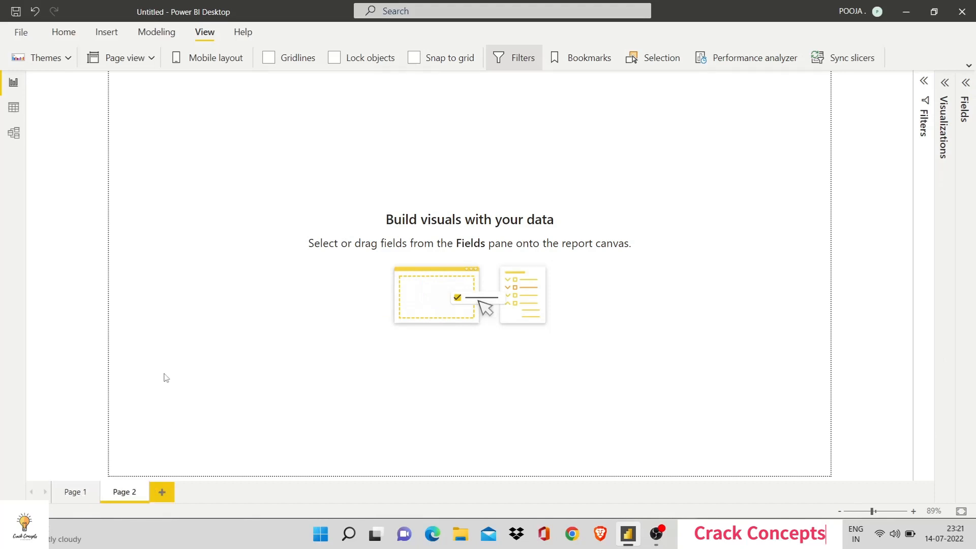
{"action": "mouse_move", "coordinate": [138, 491]}
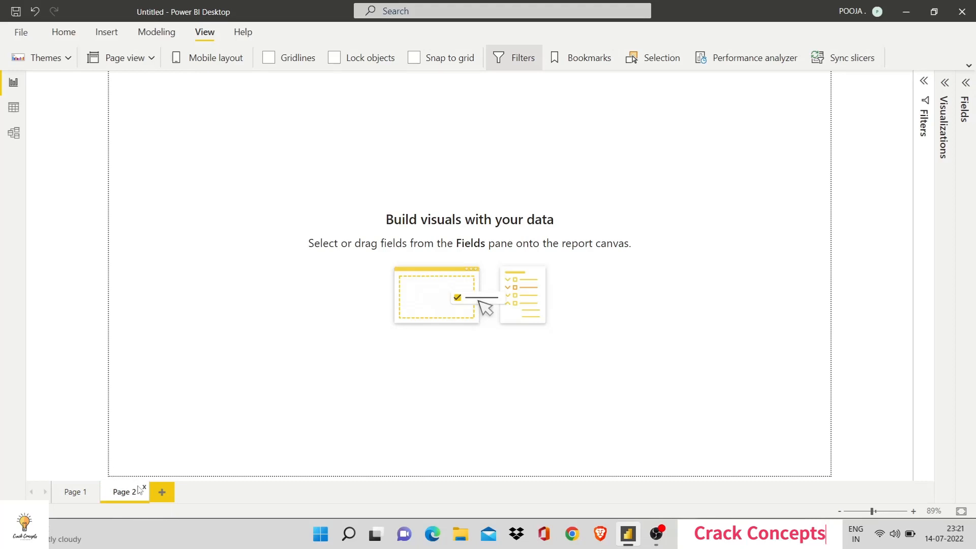
{"action": "left_click", "coordinate": [965, 83]}
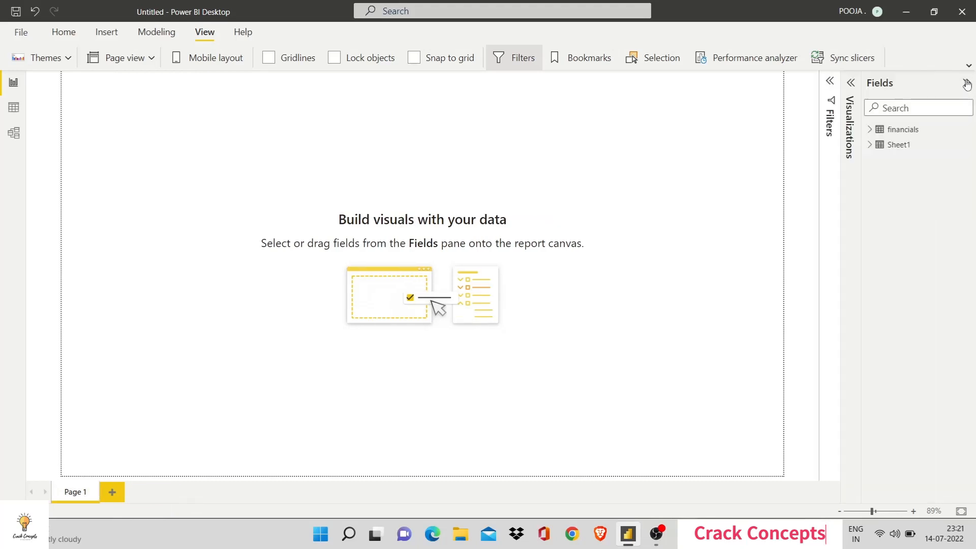
{"action": "mouse_move", "coordinate": [799, 183]}
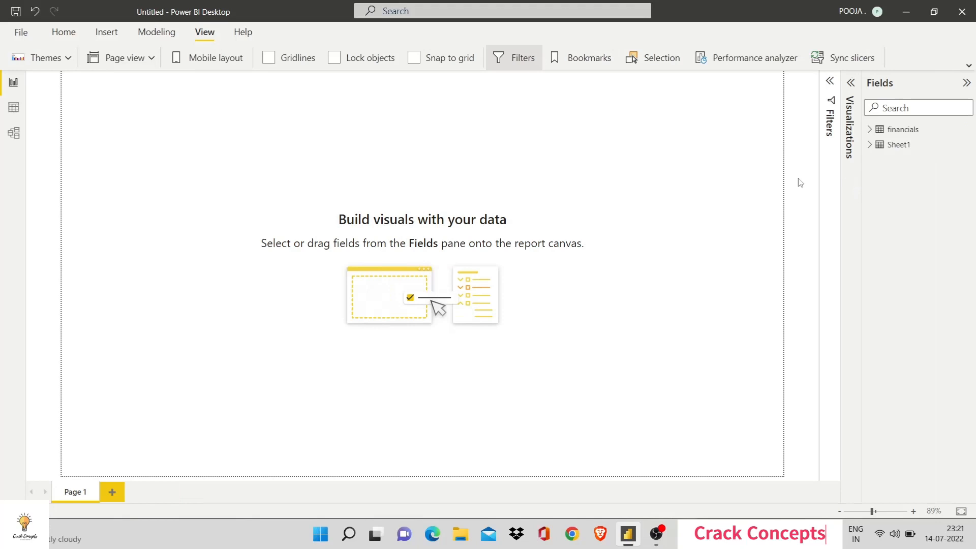
{"action": "mouse_move", "coordinate": [440, 234]}
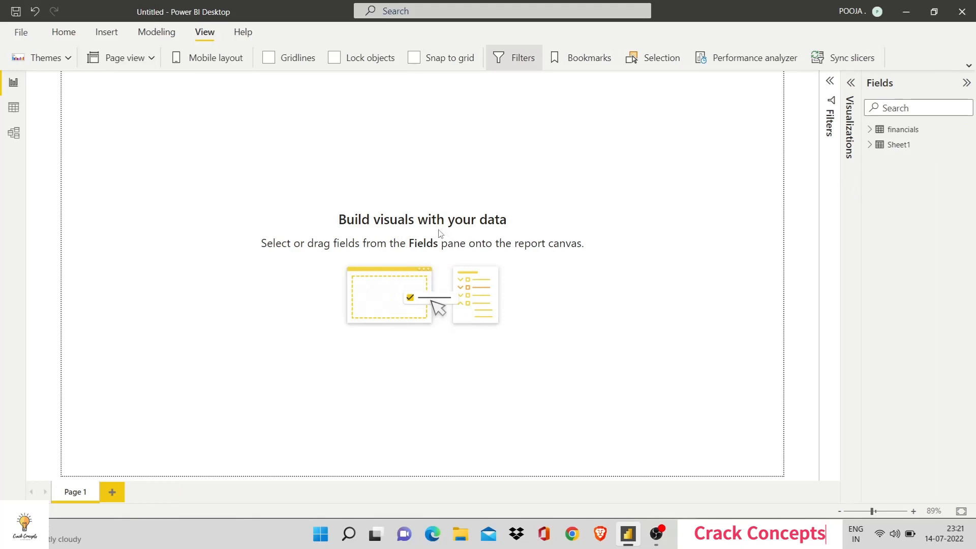
{"action": "mouse_move", "coordinate": [432, 205]}
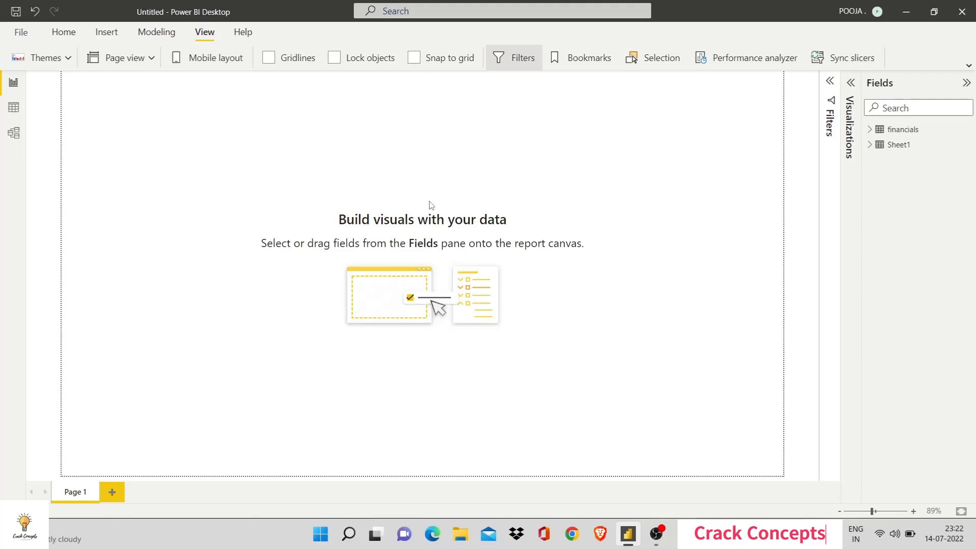
{"action": "mouse_move", "coordinate": [447, 188]}
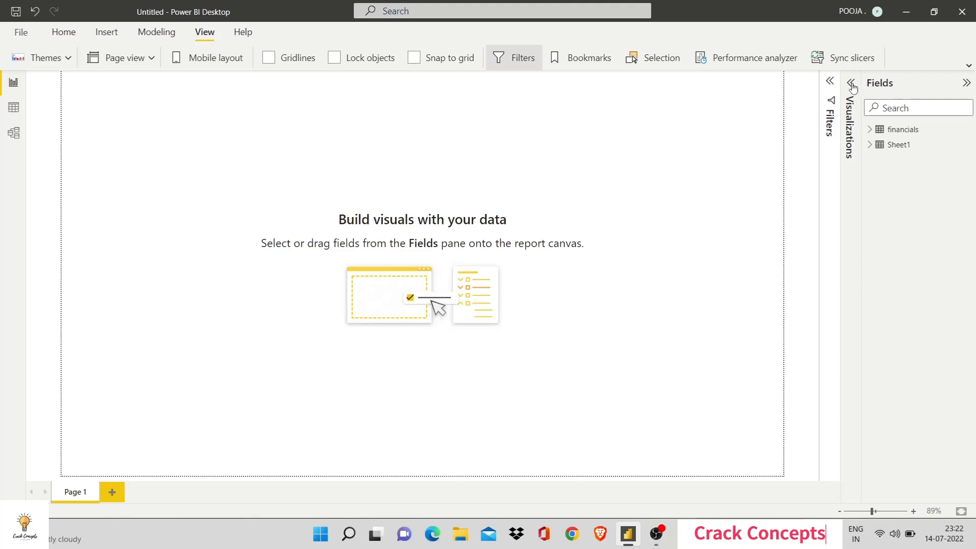
Reopen the Visualizations pane and return to its visual types gallery.
{"action": "left_click", "coordinate": [850, 81]}
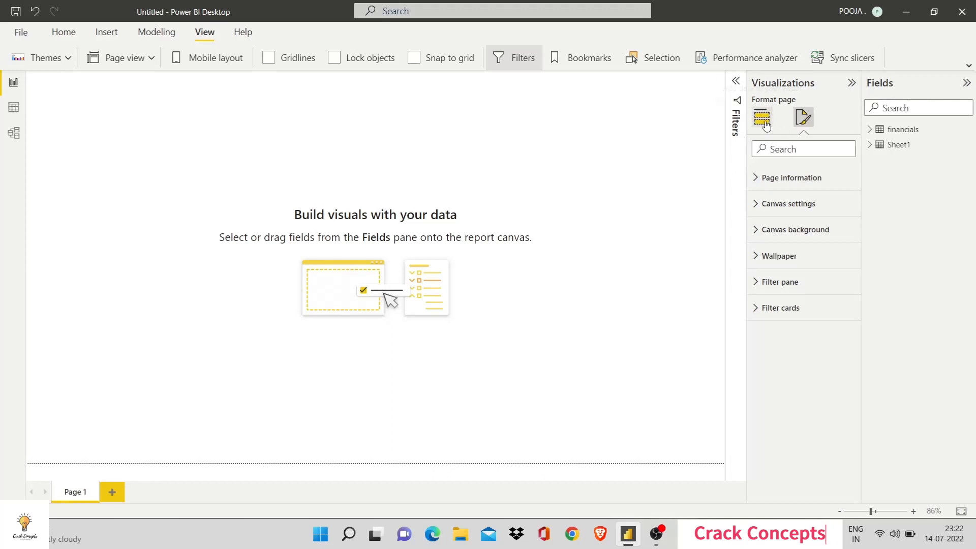
{"action": "left_click", "coordinate": [761, 118]}
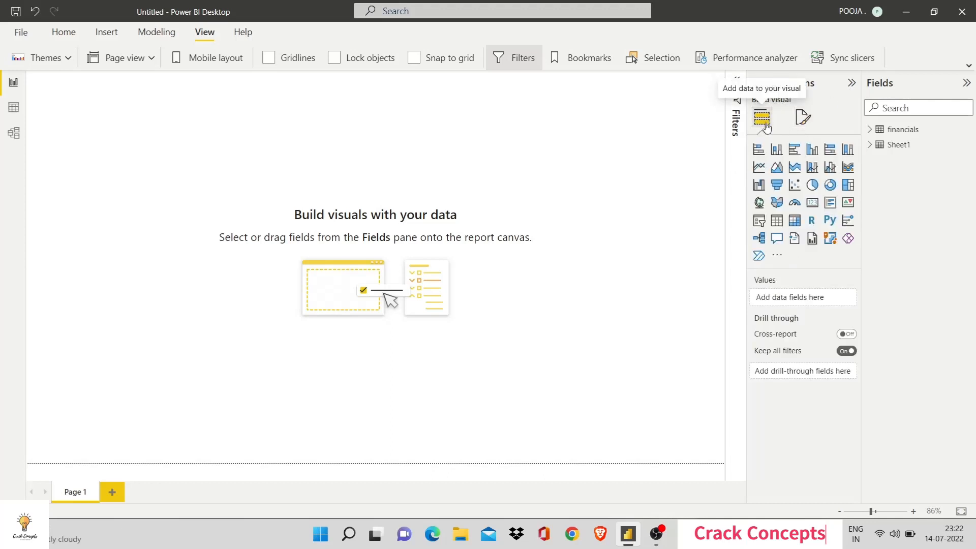
{"action": "mouse_move", "coordinate": [759, 150]}
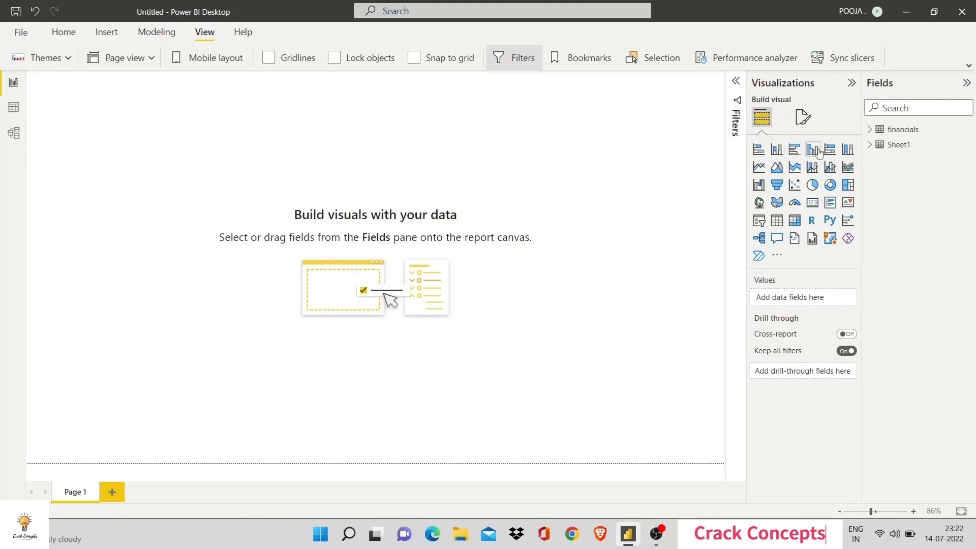
{"action": "mouse_move", "coordinate": [846, 149]}
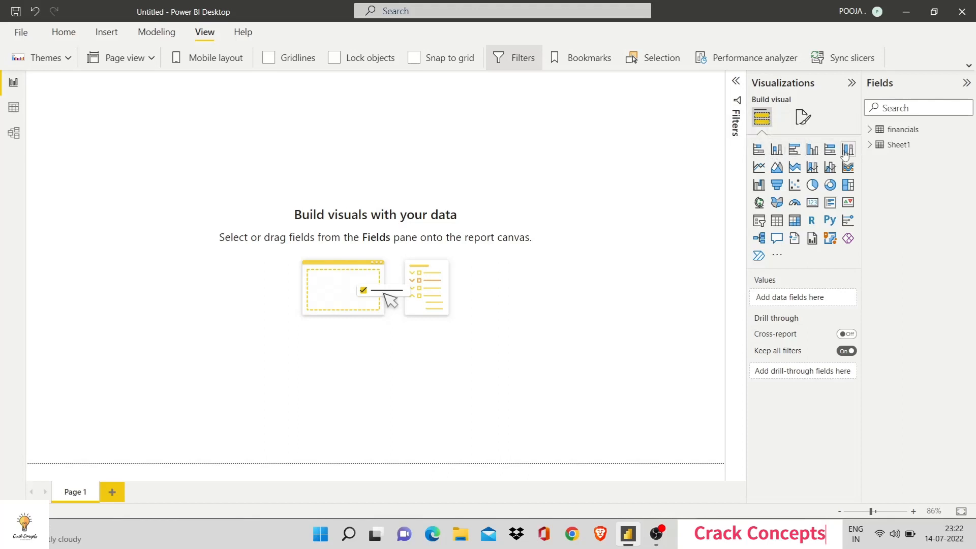
{"action": "mouse_move", "coordinate": [813, 150]}
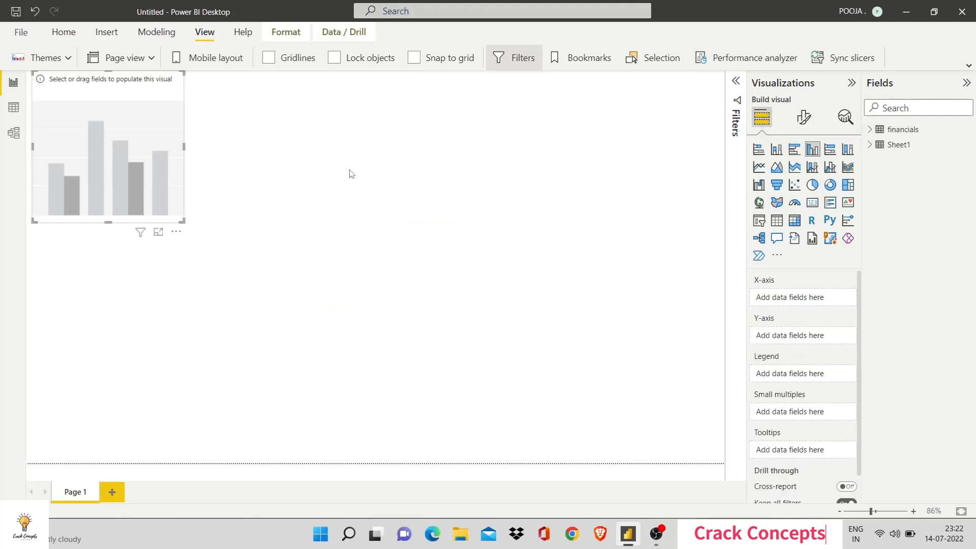
{"action": "mouse_move", "coordinate": [166, 157]}
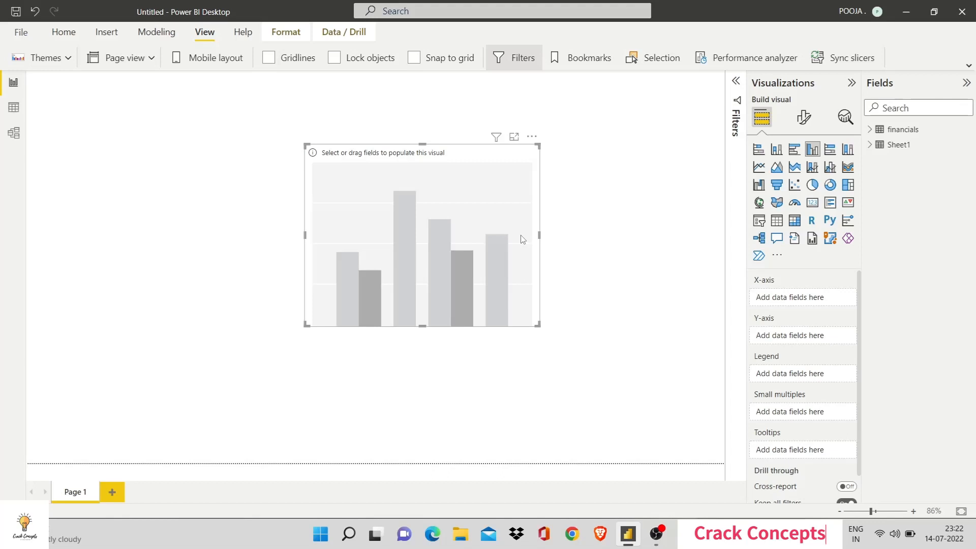
{"action": "mouse_move", "coordinate": [820, 262]}
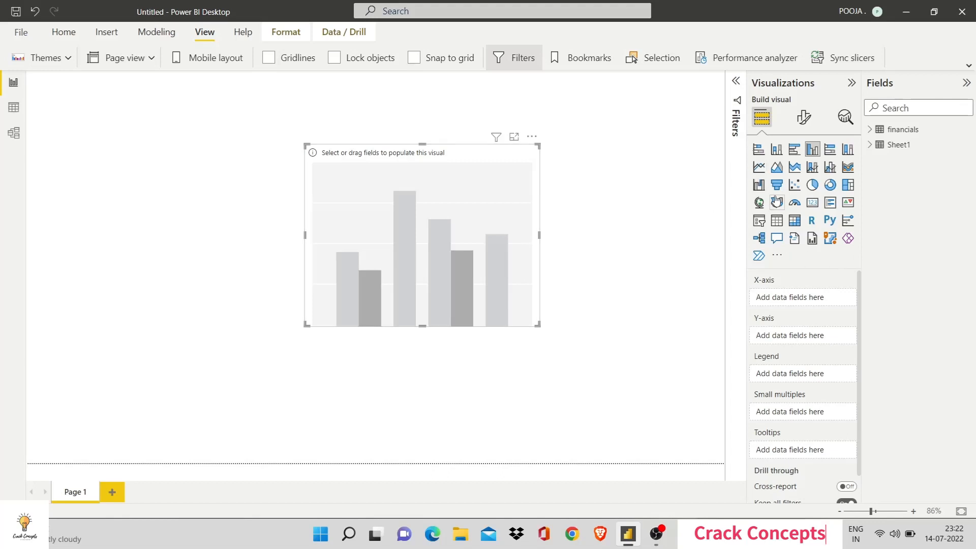
Plot Sales by Month Name from the financials table, then collapse the Fields pane.
{"action": "scroll", "scroll_direction": "down", "scroll_amount": 3}
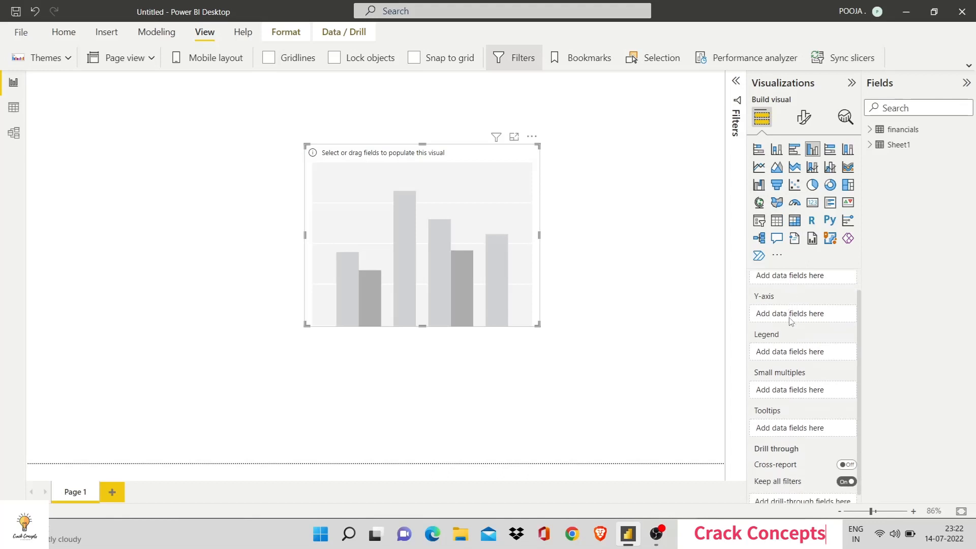
{"action": "scroll", "scroll_direction": "down", "scroll_amount": 3}
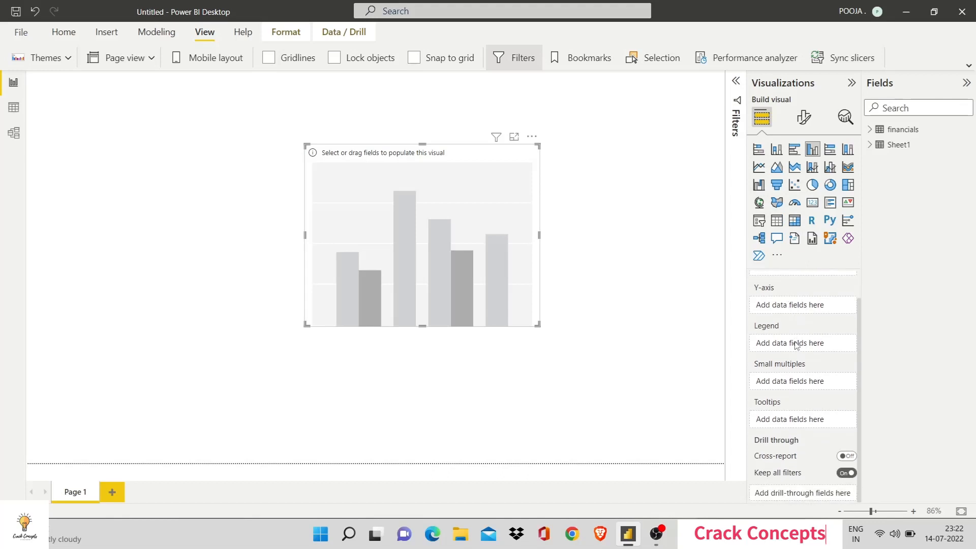
{"action": "scroll", "scroll_direction": "up", "scroll_amount": 3}
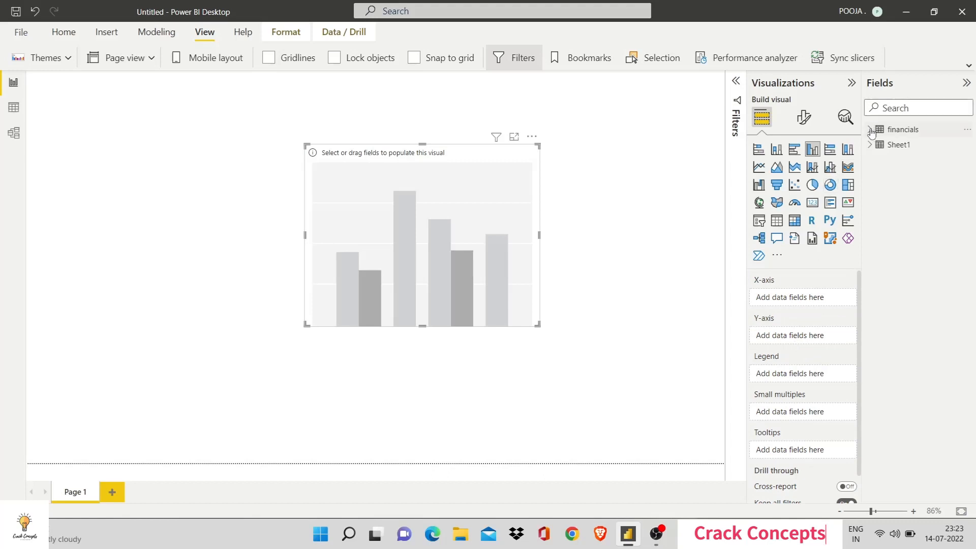
{"action": "left_click", "coordinate": [871, 129]}
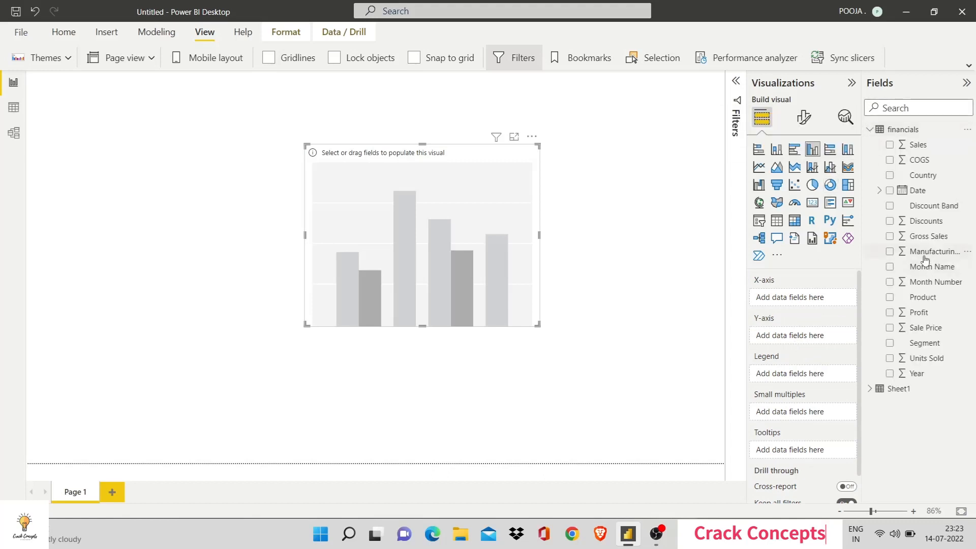
{"action": "mouse_move", "coordinate": [944, 153]}
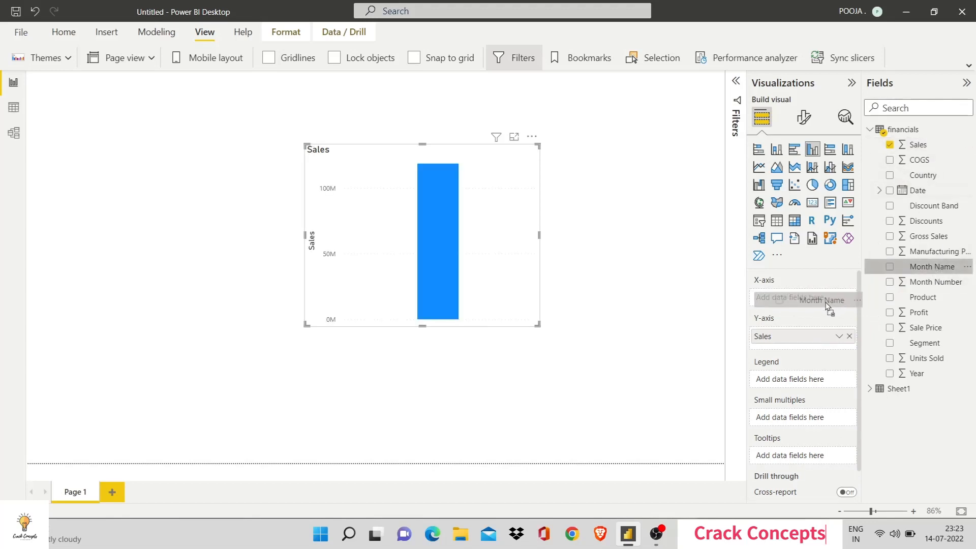
{"action": "left_click", "coordinate": [934, 266]}
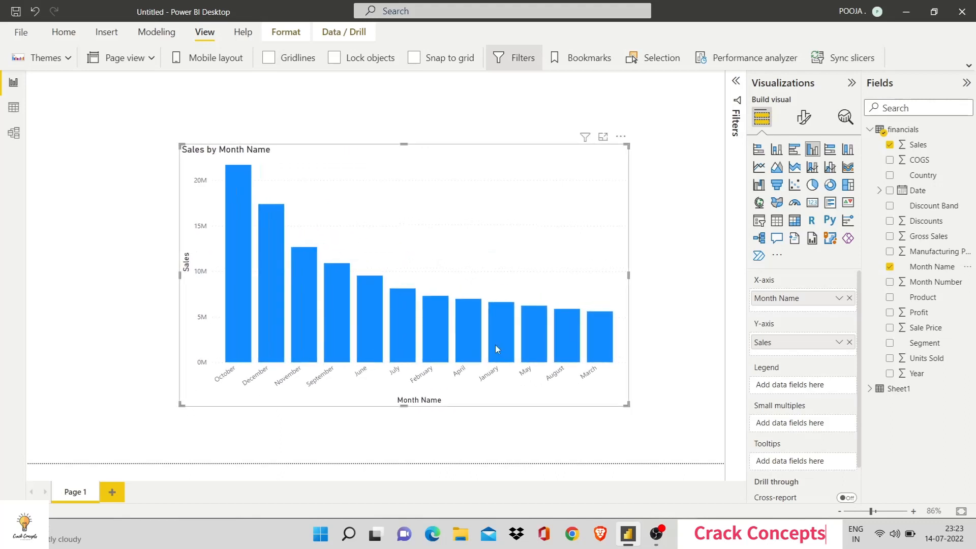
{"action": "mouse_move", "coordinate": [690, 283]}
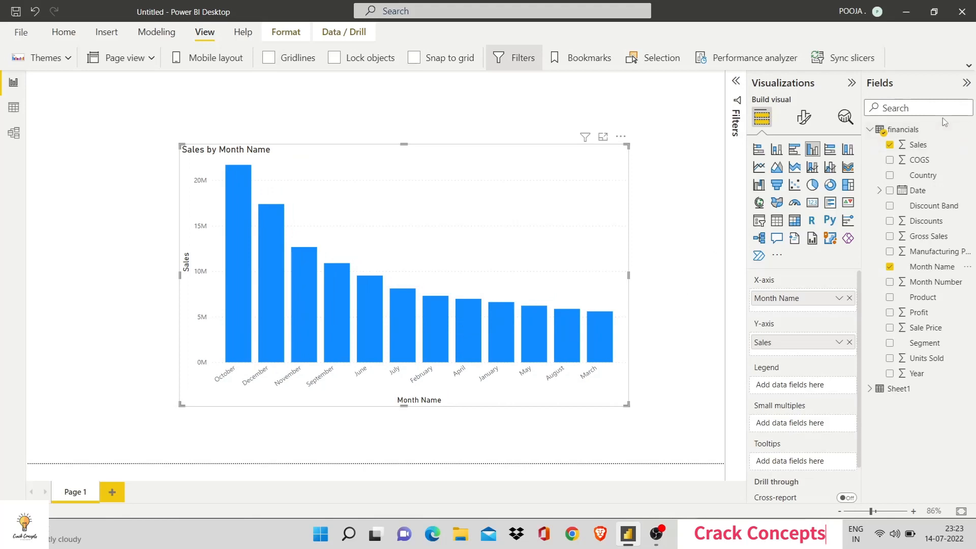
{"action": "left_click", "coordinate": [967, 82]}
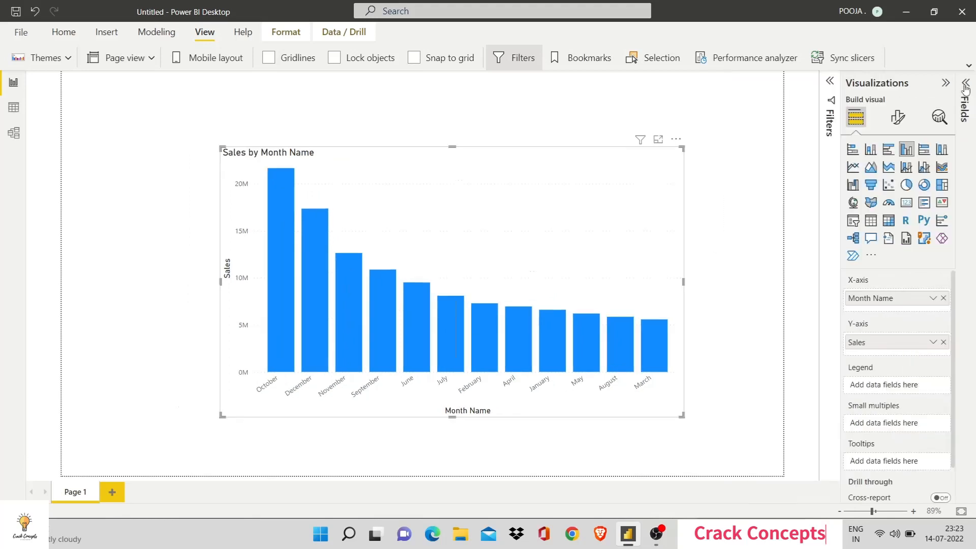
{"action": "left_click", "coordinate": [966, 83]}
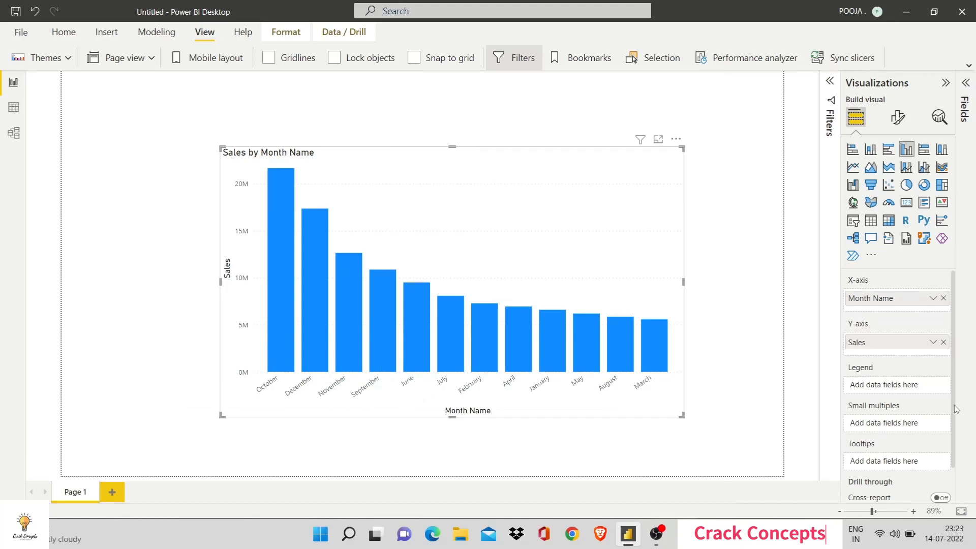
{"action": "mouse_move", "coordinate": [852, 149]}
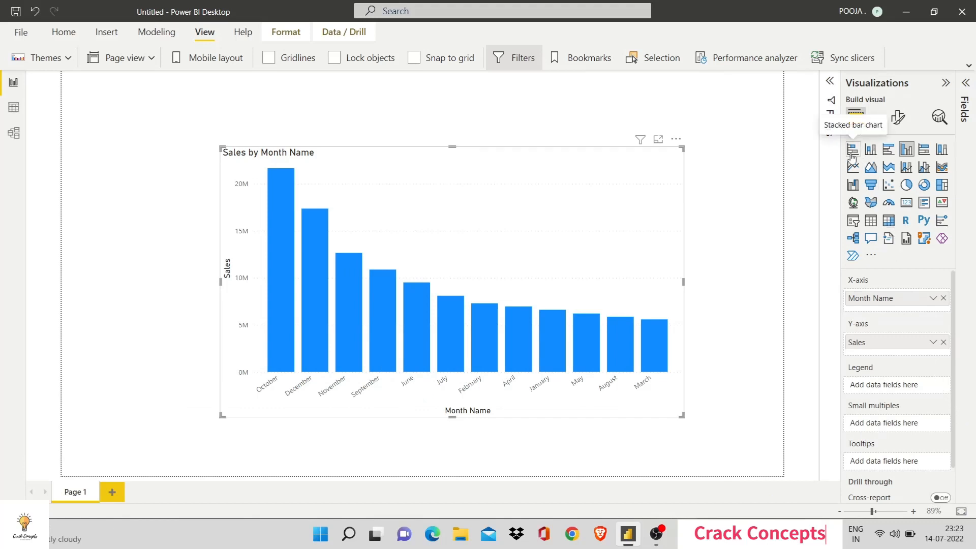
{"action": "mouse_move", "coordinate": [871, 150]}
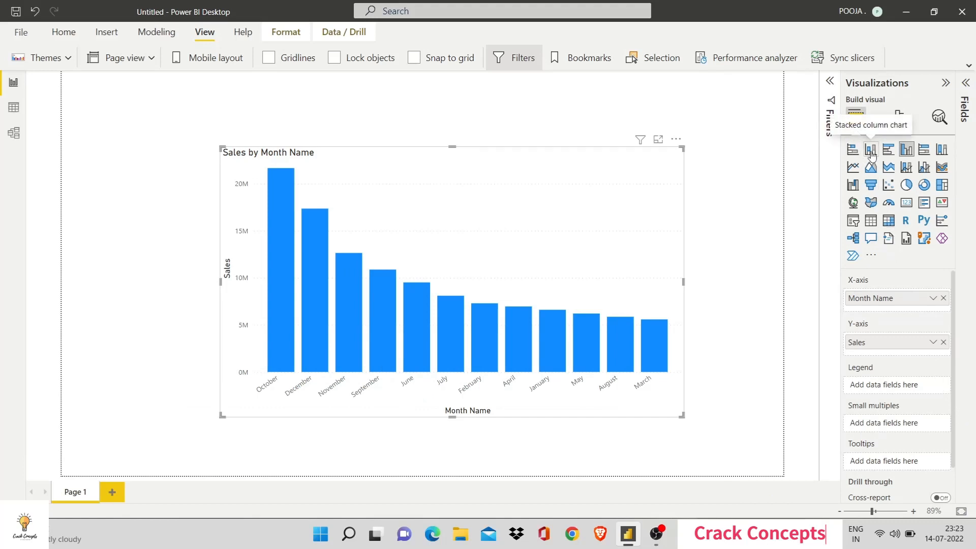
{"action": "mouse_move", "coordinate": [888, 149]}
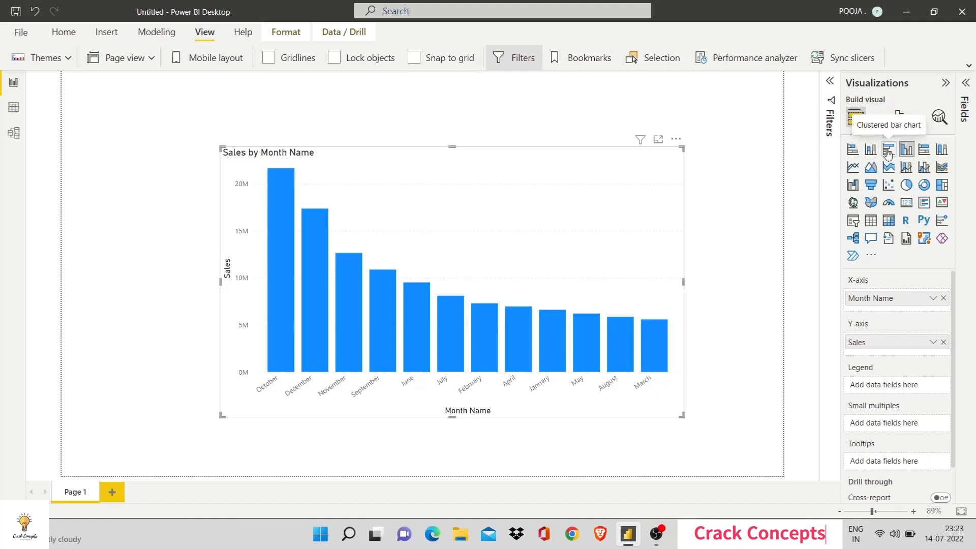
{"action": "mouse_move", "coordinate": [906, 149]}
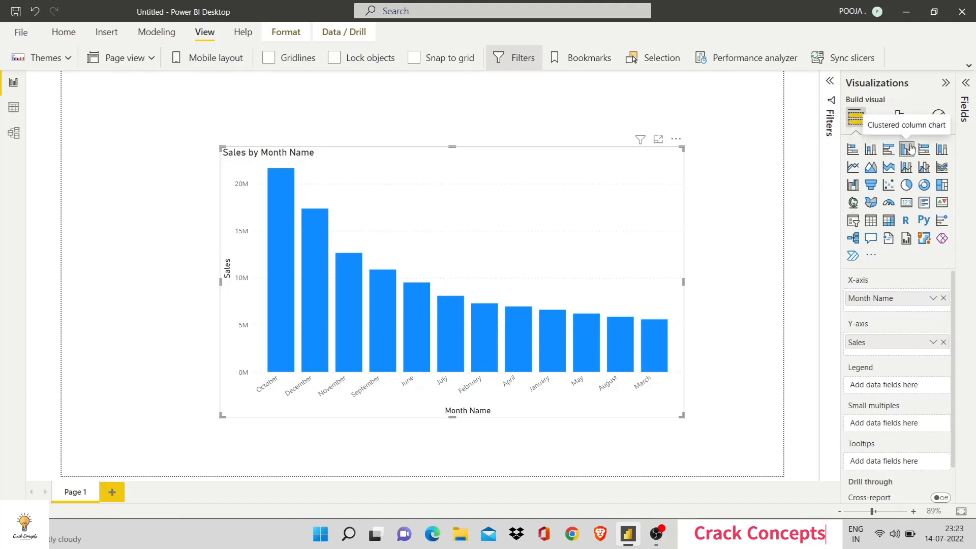
{"action": "mouse_move", "coordinate": [906, 149]}
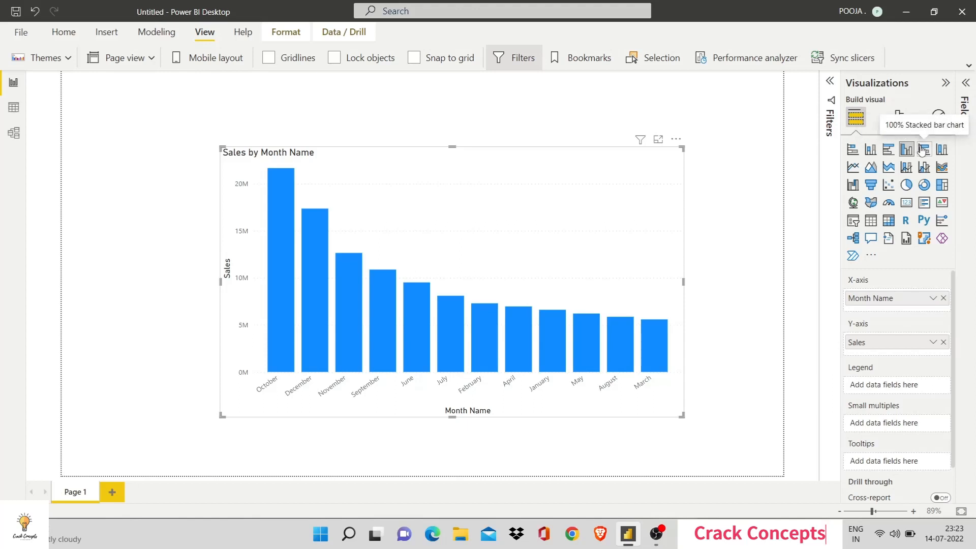
{"action": "mouse_move", "coordinate": [942, 149]}
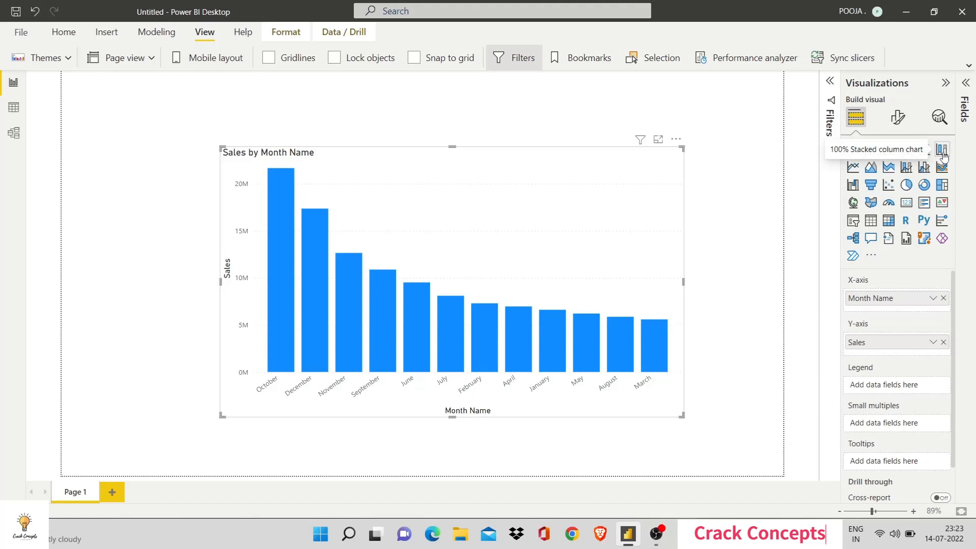
{"action": "mouse_move", "coordinate": [851, 166]}
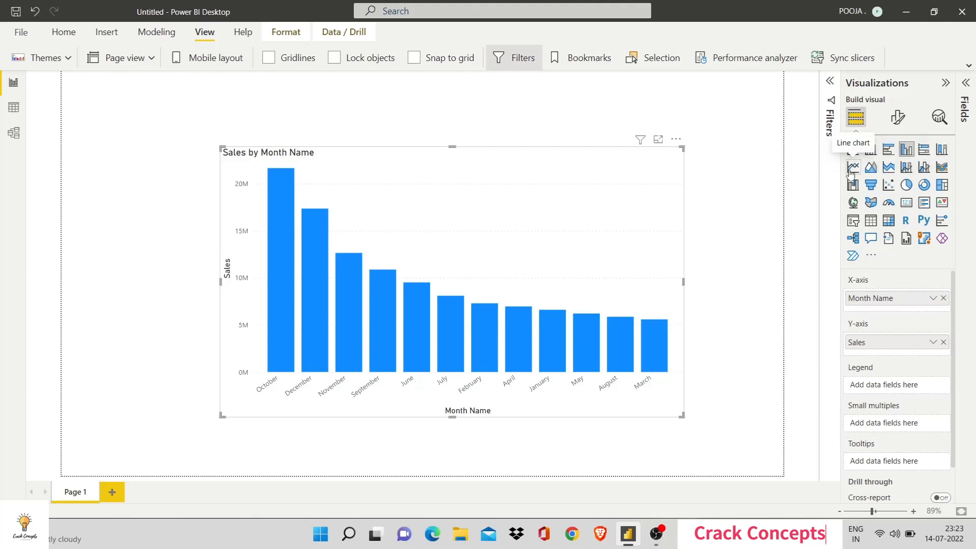
{"action": "mouse_move", "coordinate": [862, 173]}
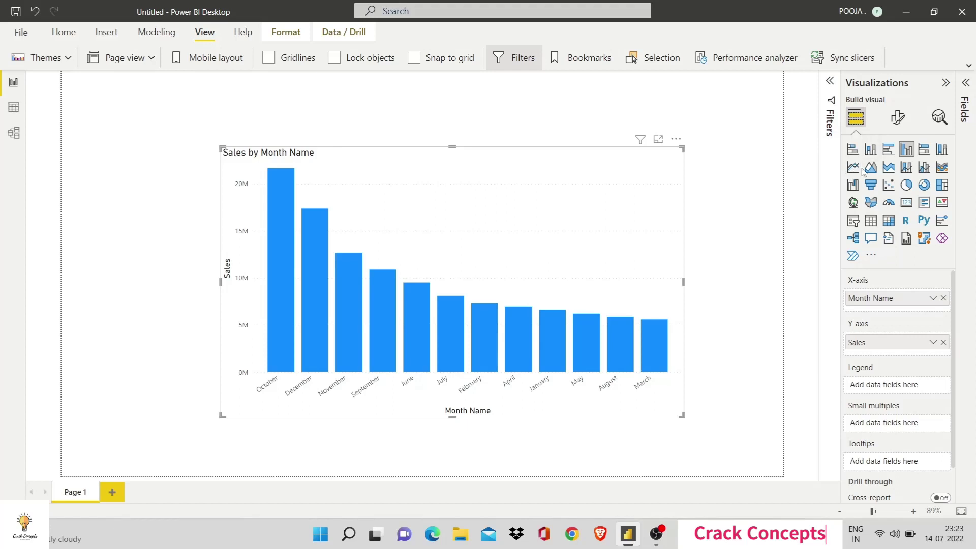
{"action": "mouse_move", "coordinate": [870, 169]}
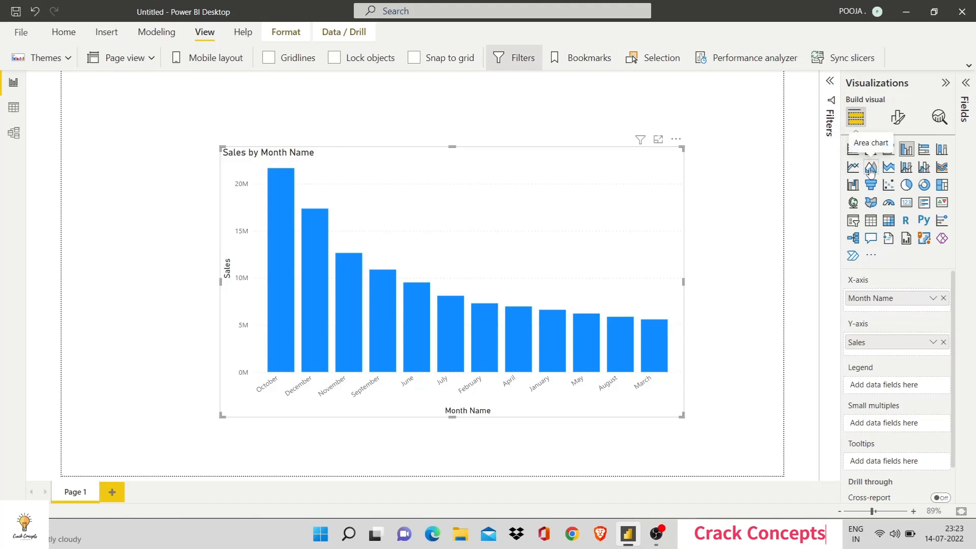
{"action": "mouse_move", "coordinate": [887, 167]}
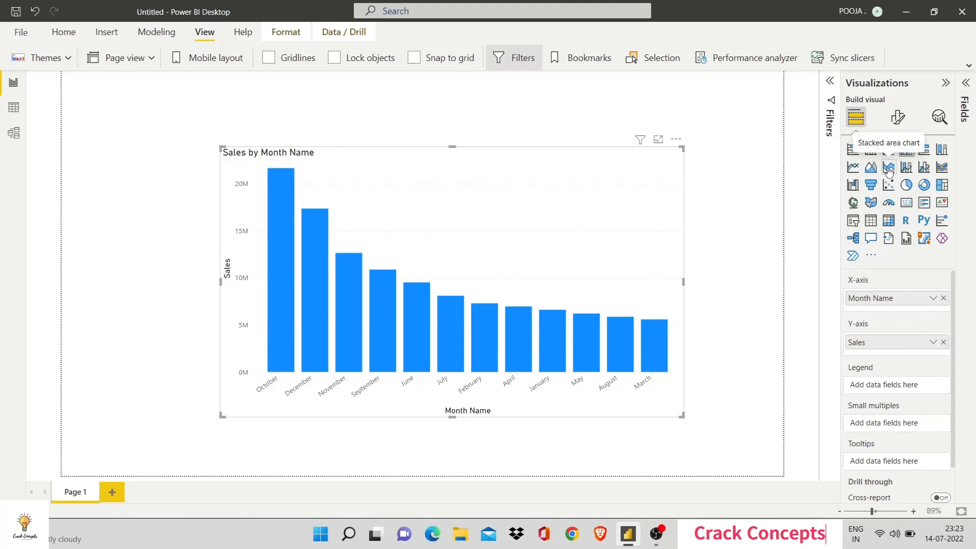
{"action": "mouse_move", "coordinate": [906, 167]}
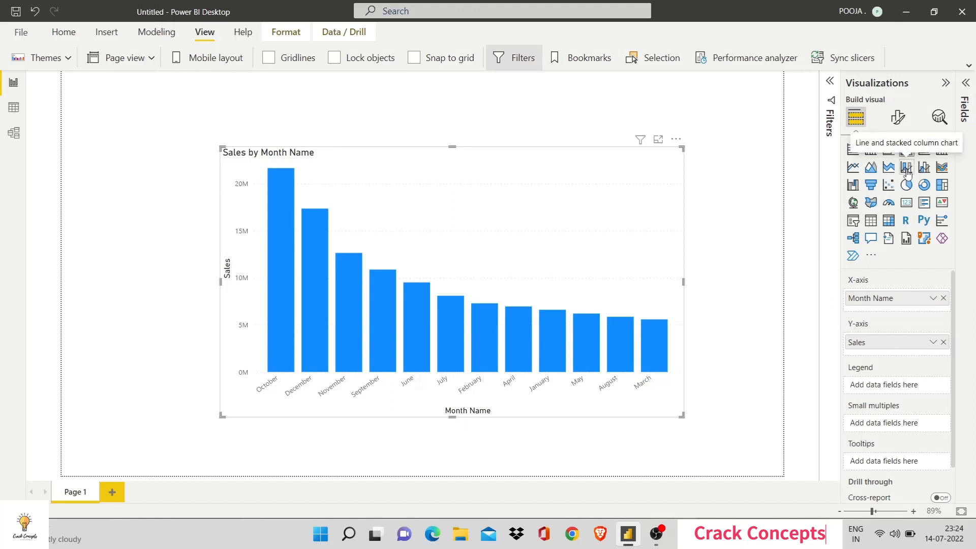
{"action": "mouse_move", "coordinate": [923, 167]}
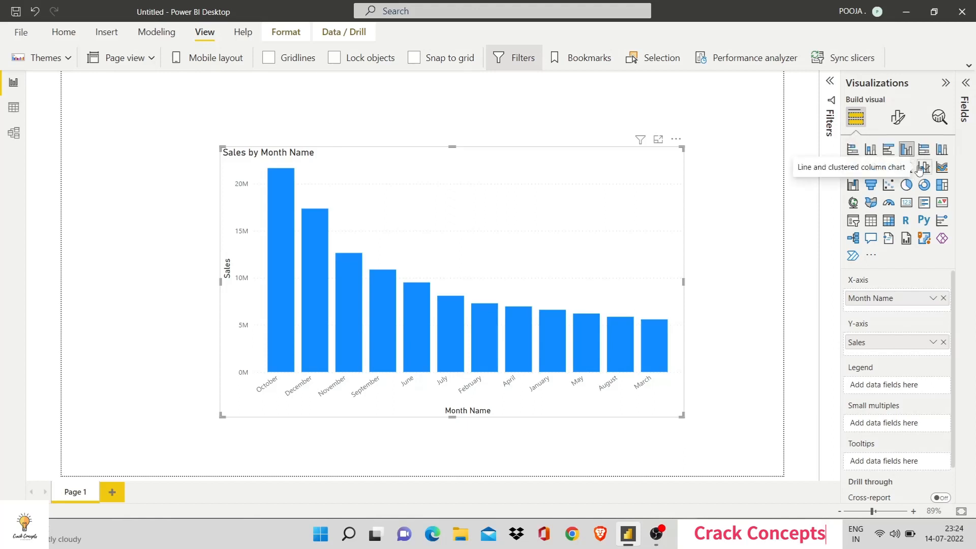
{"action": "mouse_move", "coordinate": [941, 167]}
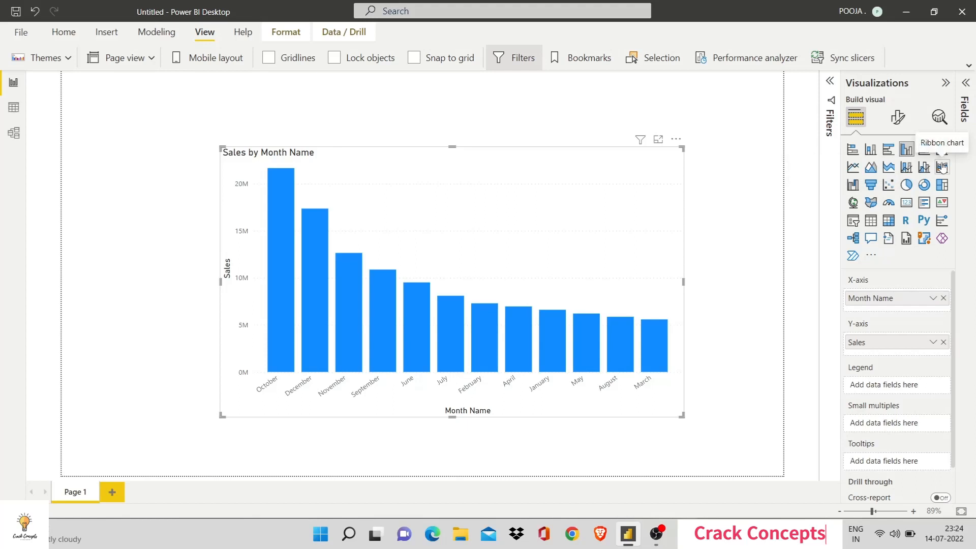
{"action": "mouse_move", "coordinate": [852, 185]}
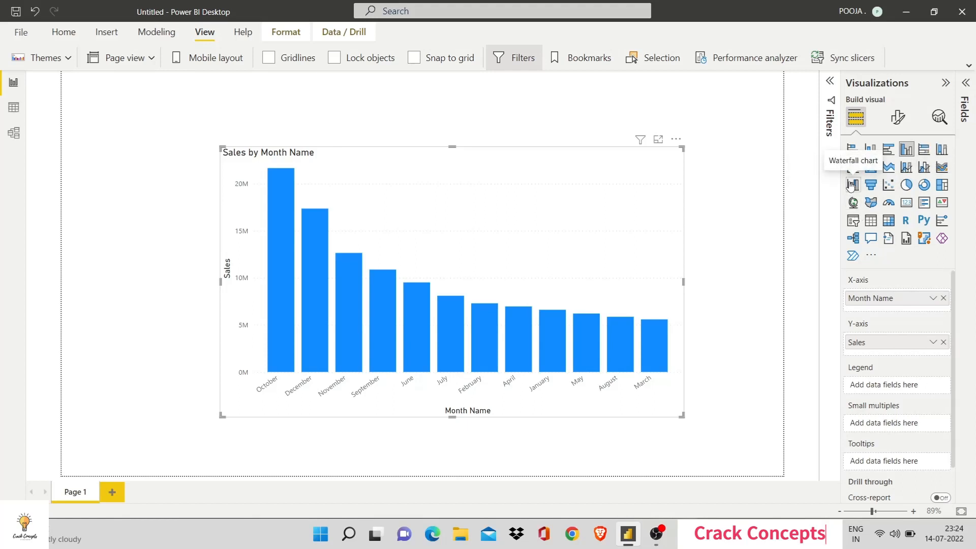
{"action": "mouse_move", "coordinate": [897, 216]}
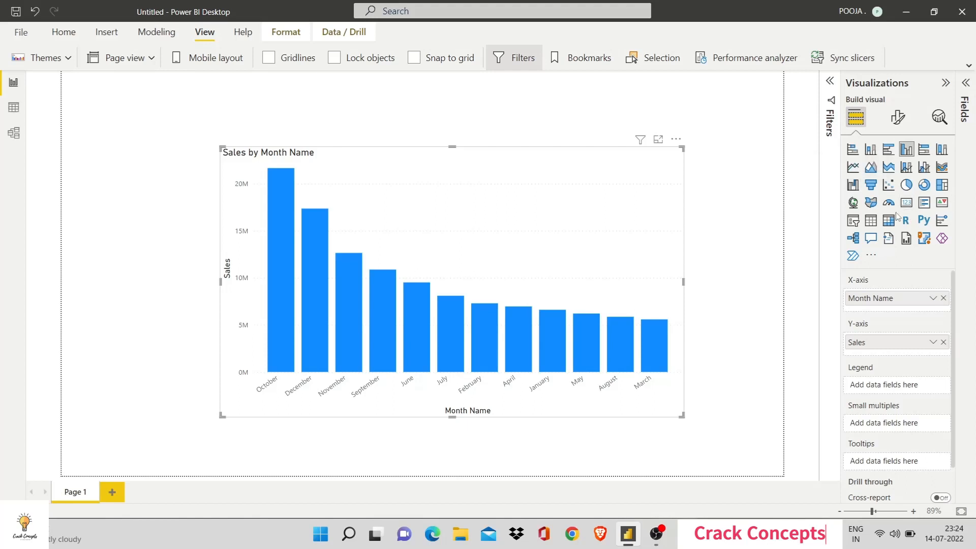
{"action": "mouse_move", "coordinate": [906, 219]}
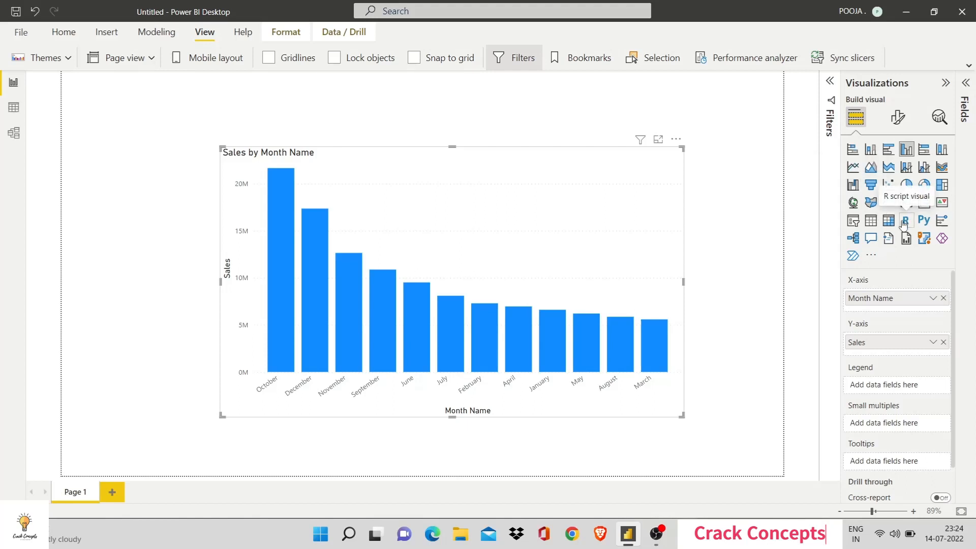
{"action": "mouse_move", "coordinate": [923, 220]}
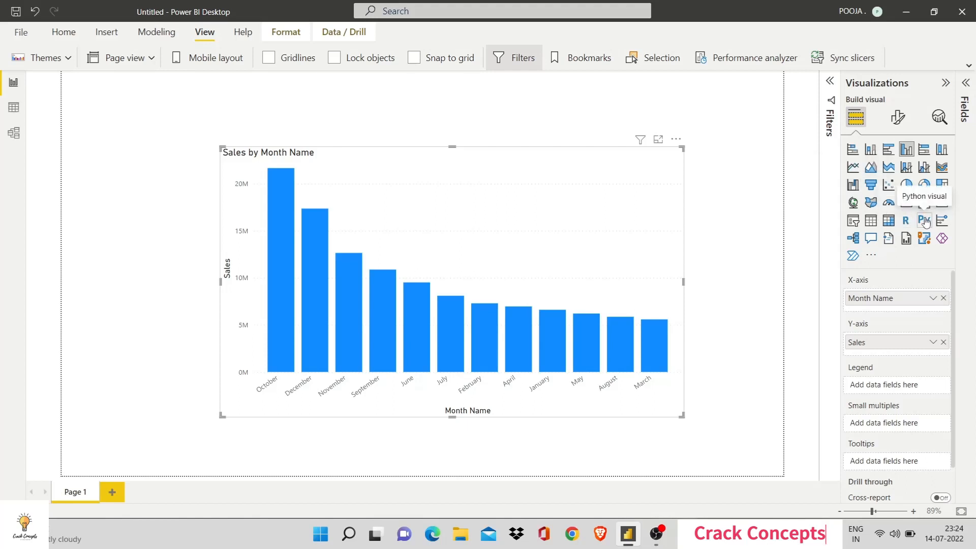